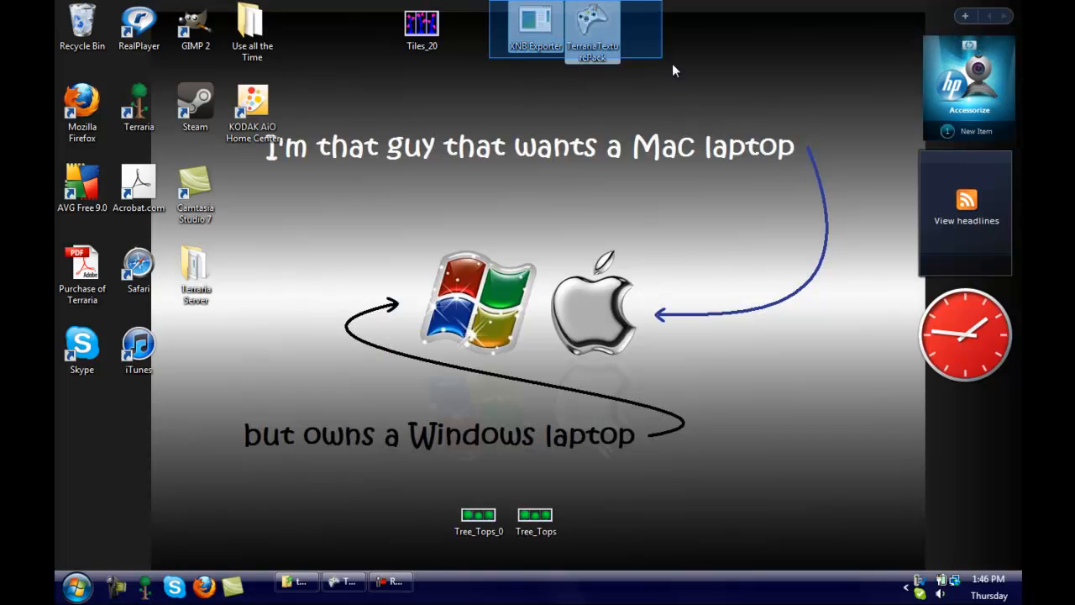
# Drag XNB Exporter and TerrariaTexturePack down to mid-desktop and check Task Manager shows Terraria running.
pyautogui.moveTo(574, 30); pyautogui.dragTo(504, 282)
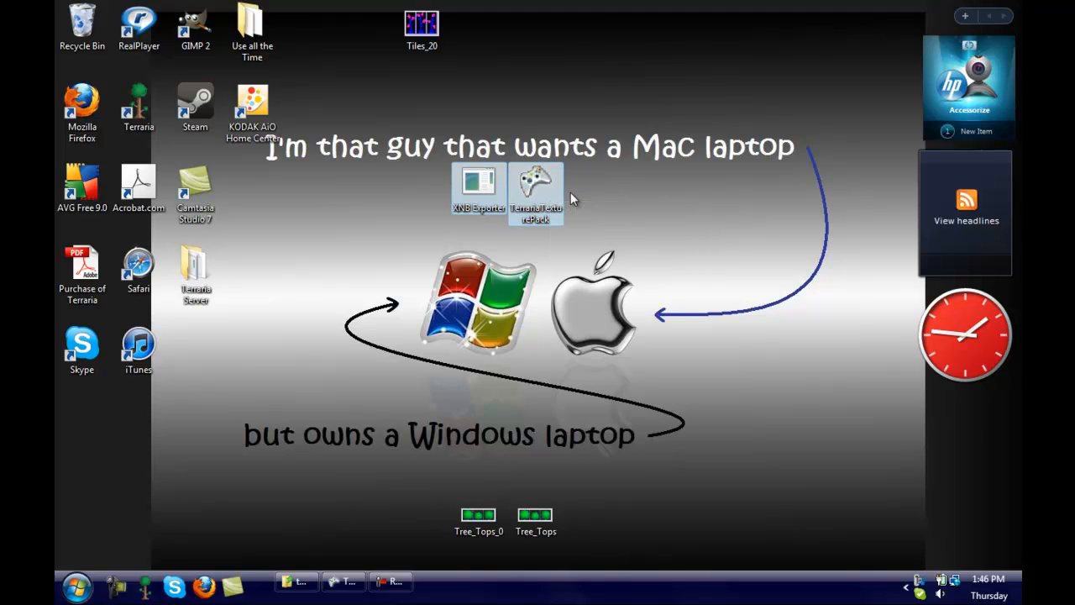
pyautogui.moveTo(503, 66)
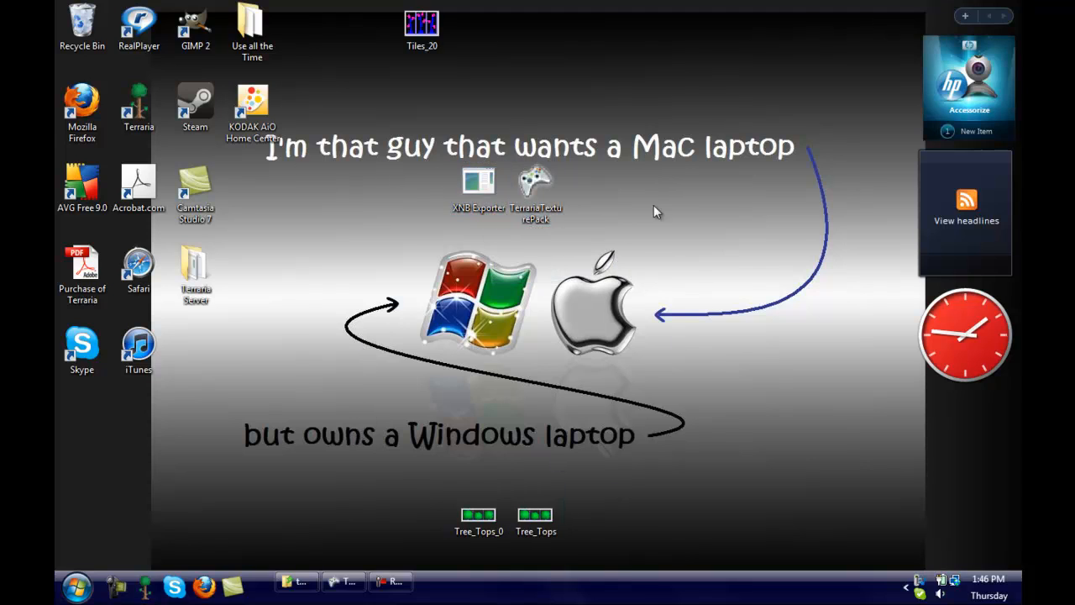
pyautogui.moveTo(588, 260)
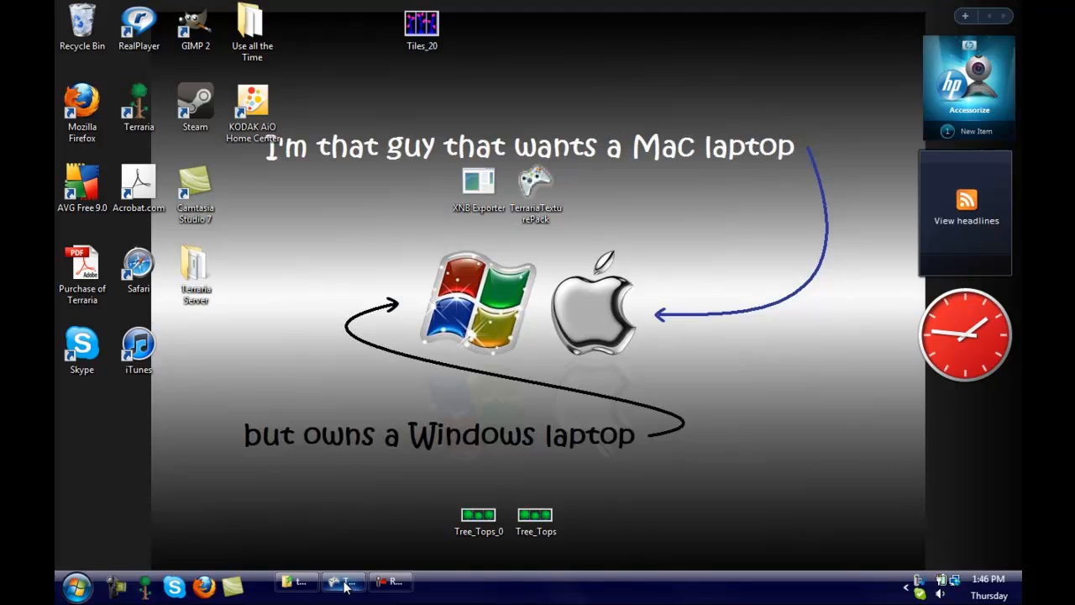
pyautogui.click(342, 581)
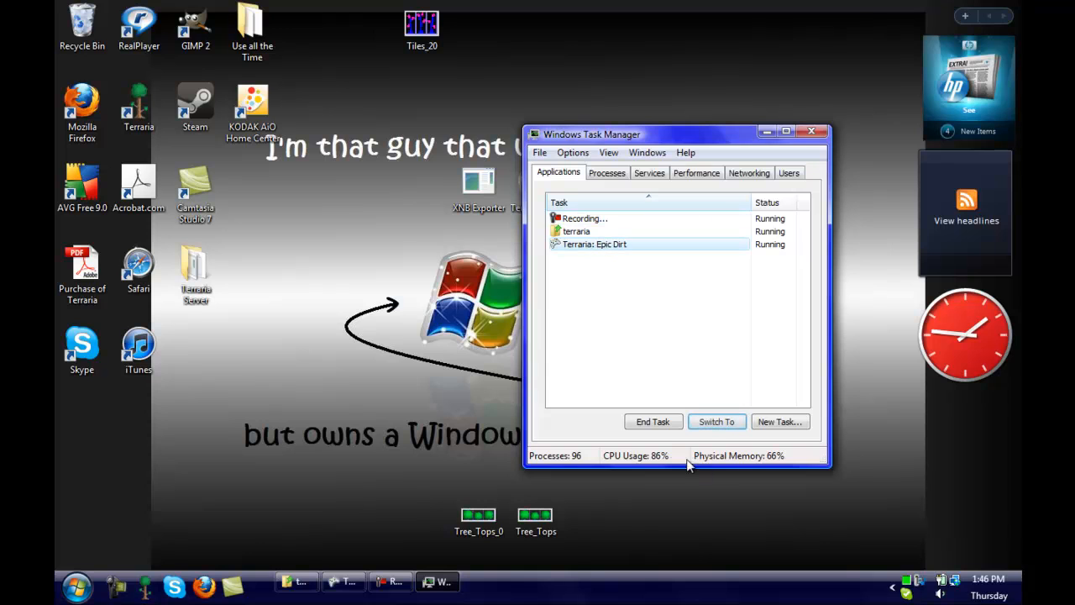
pyautogui.click(652, 420)
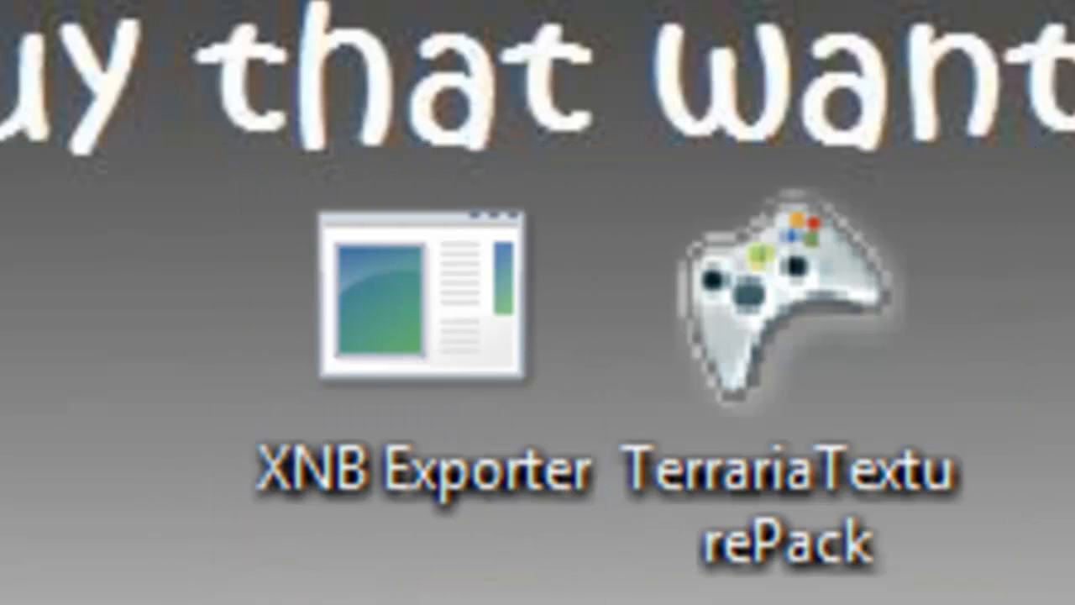
# Move XNB Exporter and TerrariaTexturePack from the desktop into Steam\steamapps\common\terraria.
pyautogui.click(420, 294)
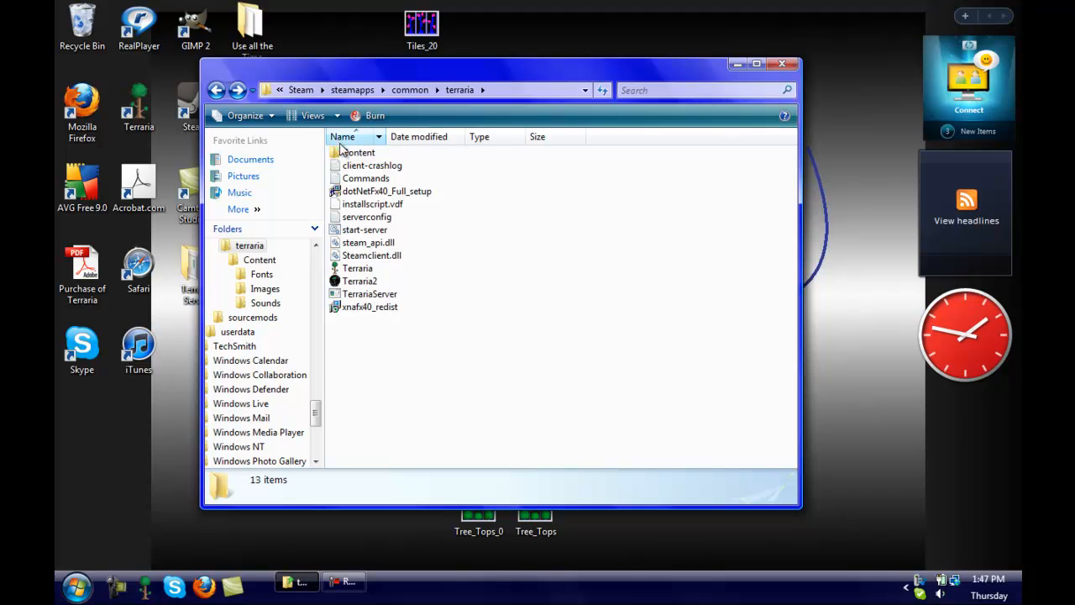
pyautogui.moveTo(358, 151)
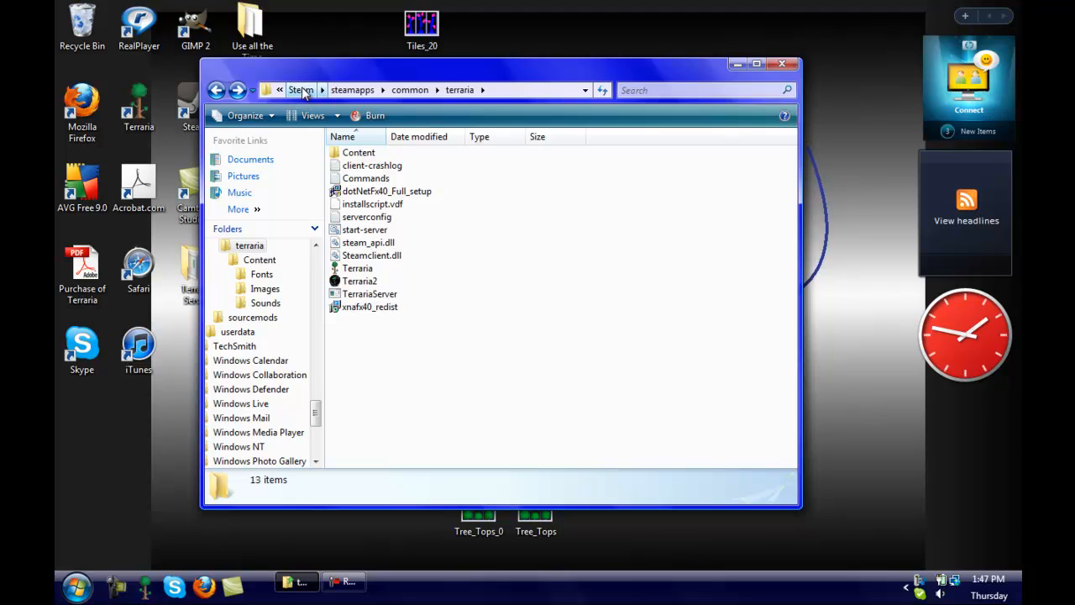
pyautogui.moveTo(304, 104)
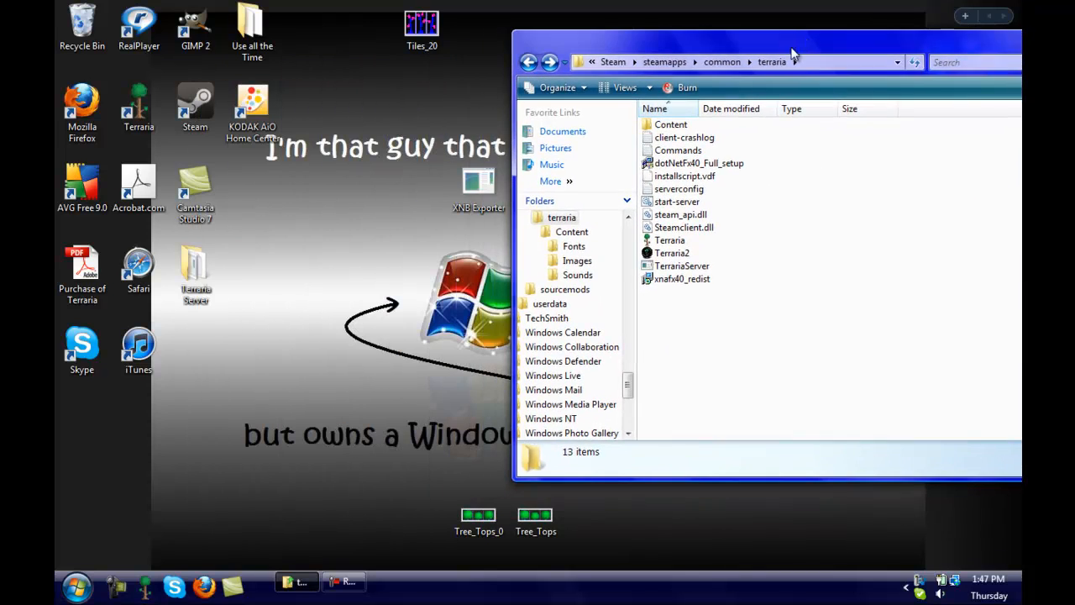
pyautogui.moveTo(790, 61); pyautogui.dragTo(639, 222)
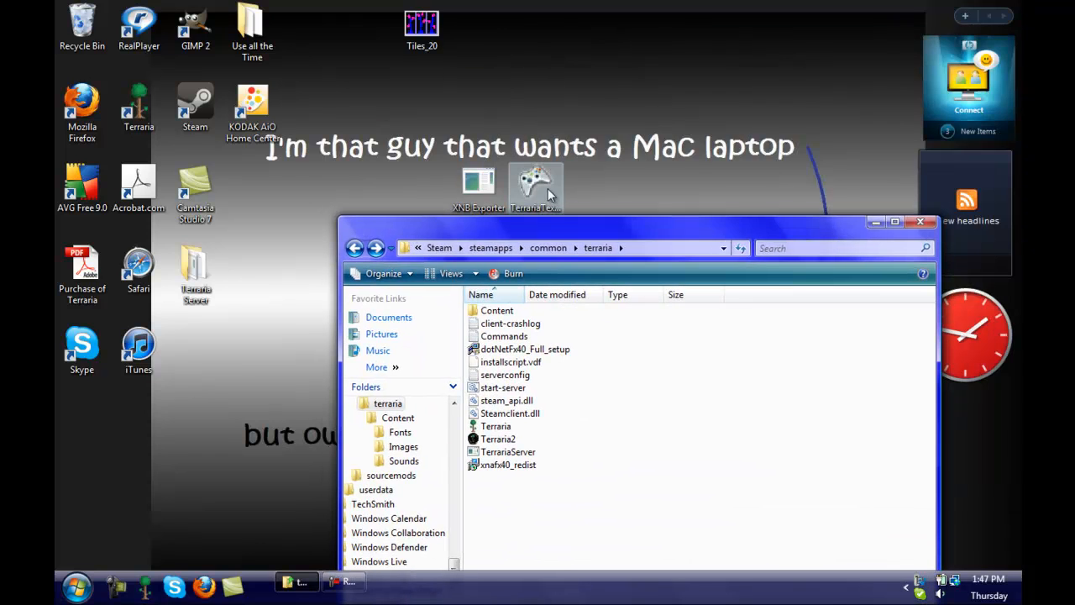
pyautogui.moveTo(546, 188); pyautogui.dragTo(579, 518)
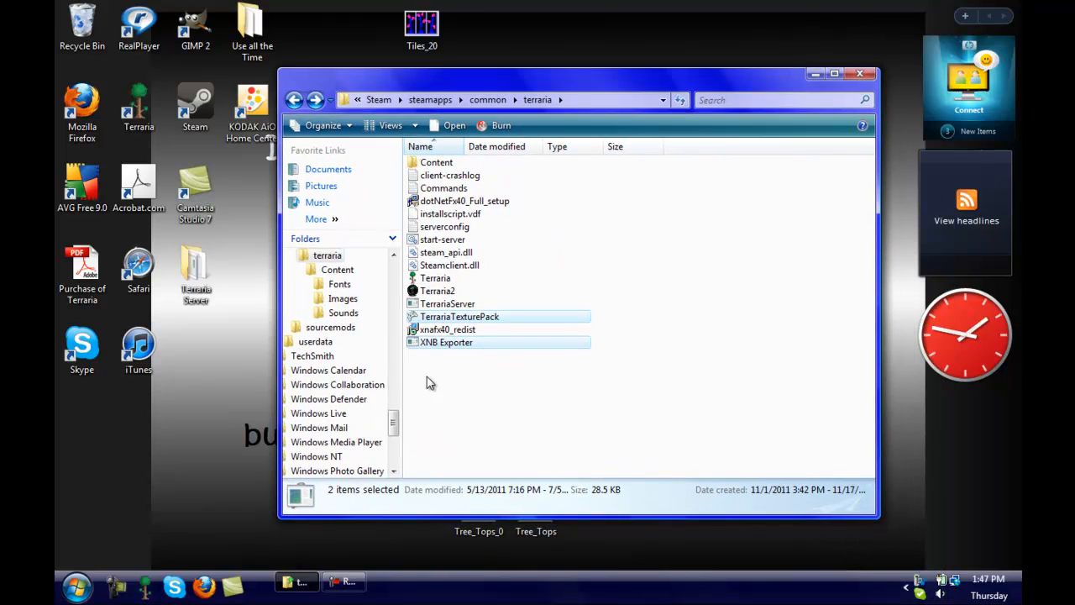
pyautogui.click(428, 383)
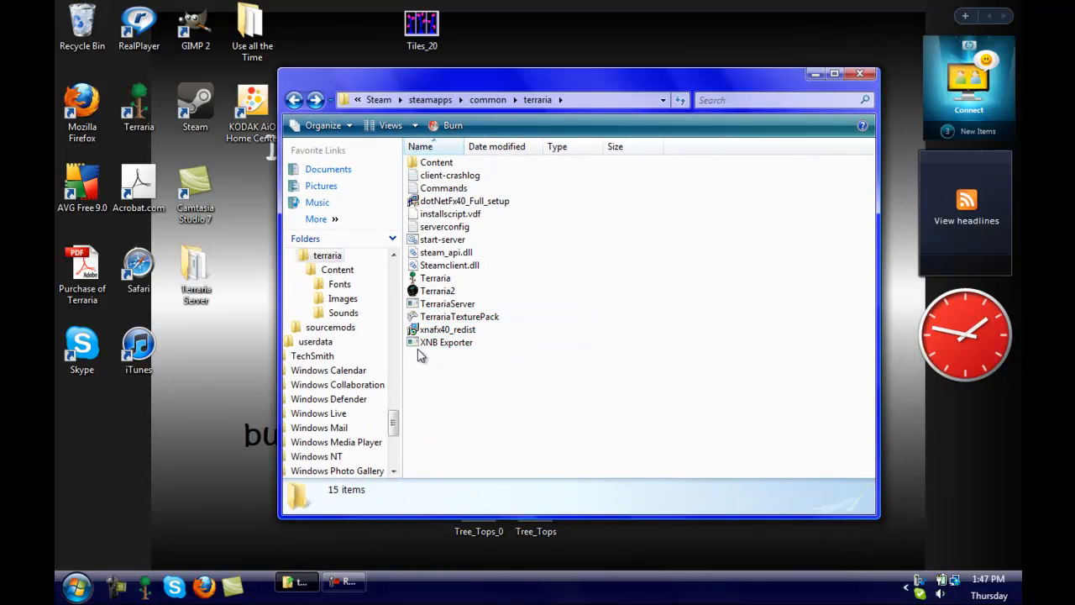
pyautogui.click(436, 161)
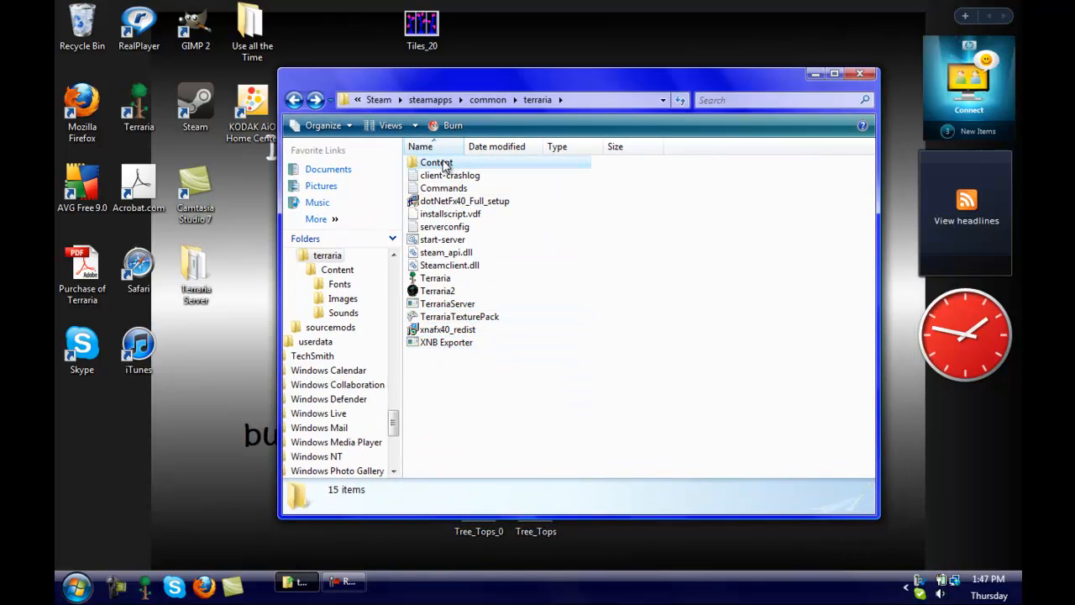
# Inside Content, paste a copy of the Images folder and rename it Images2.
pyautogui.doubleClick(437, 161)
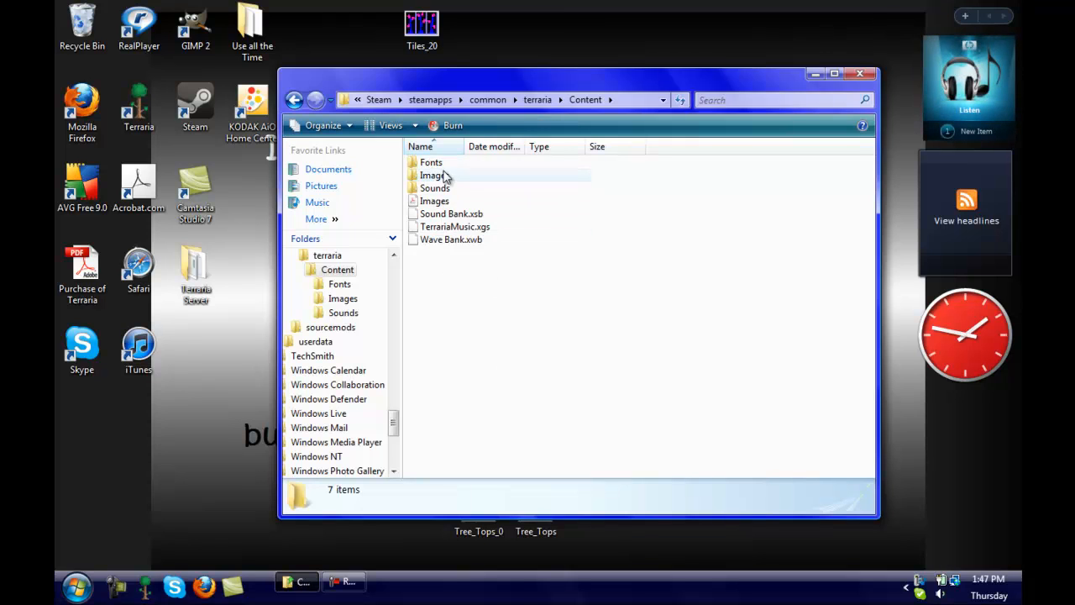
pyautogui.rightClick(433, 175)
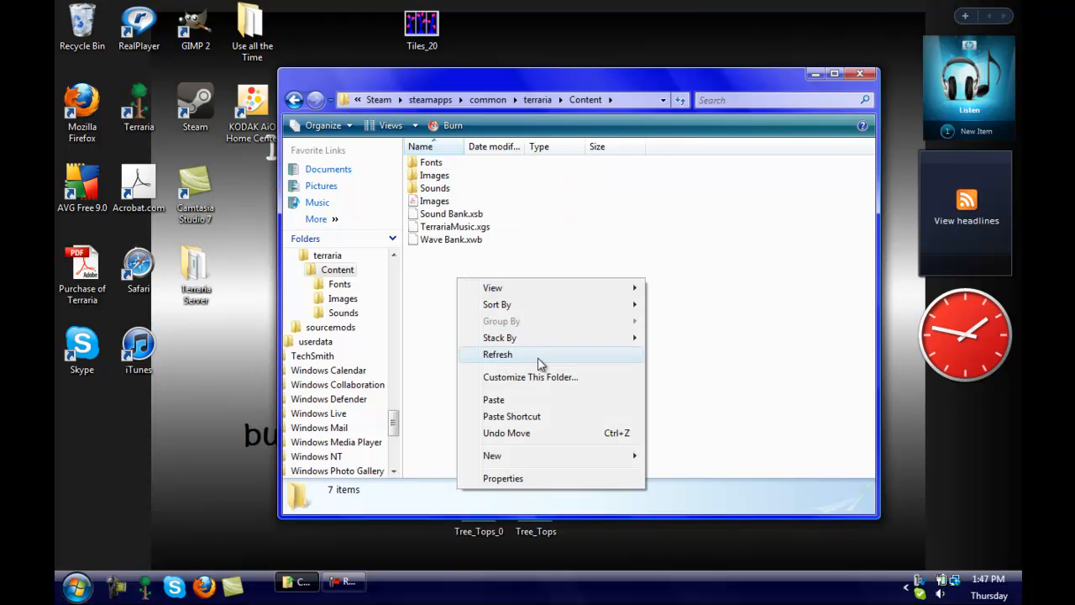
pyautogui.click(493, 400)
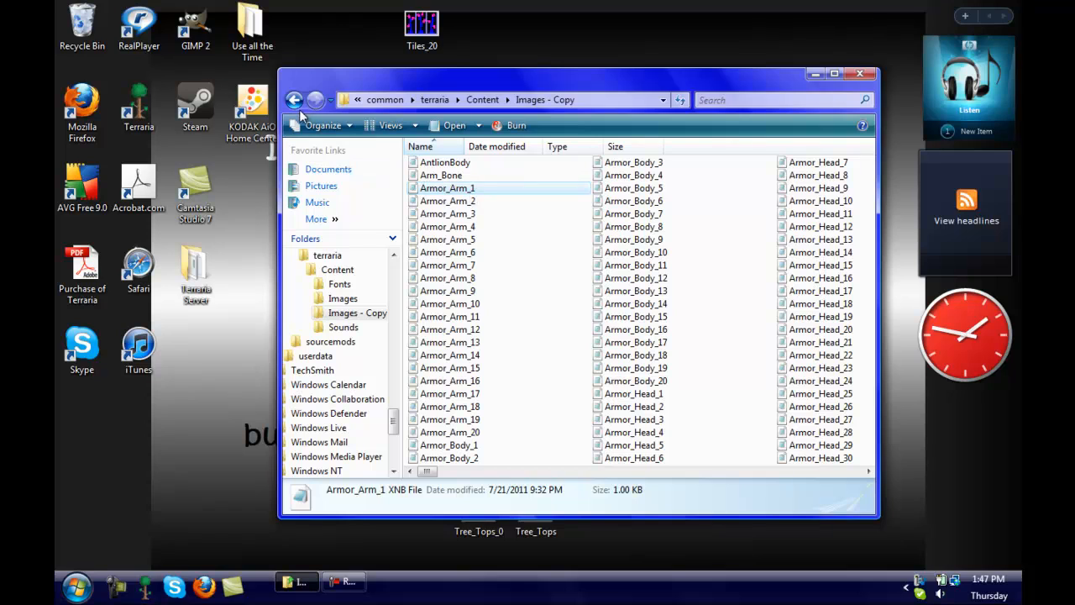
pyautogui.rightClick(447, 188)
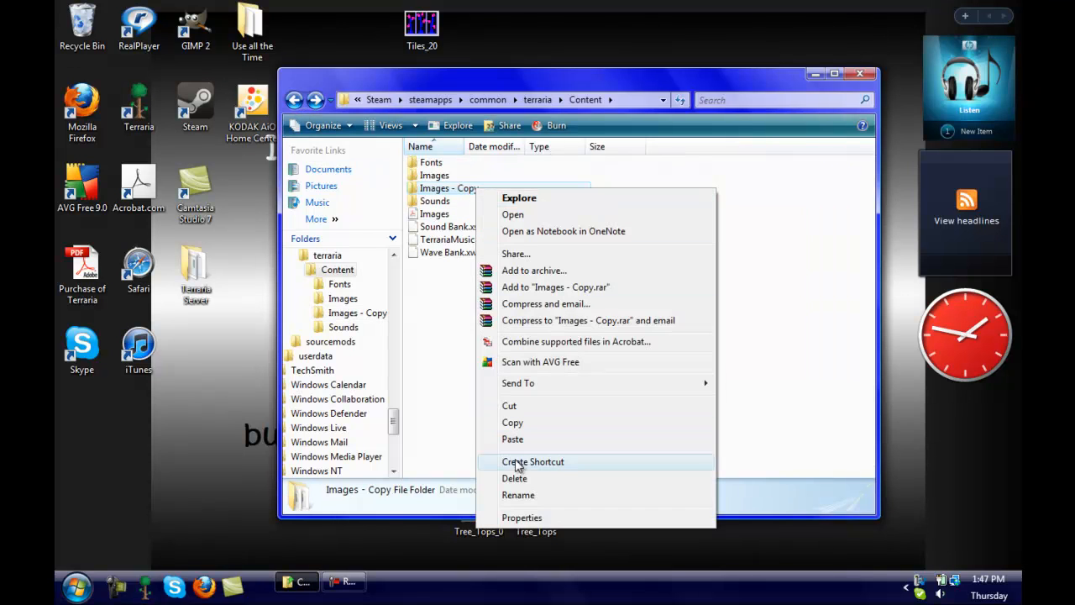
pyautogui.click(517, 494)
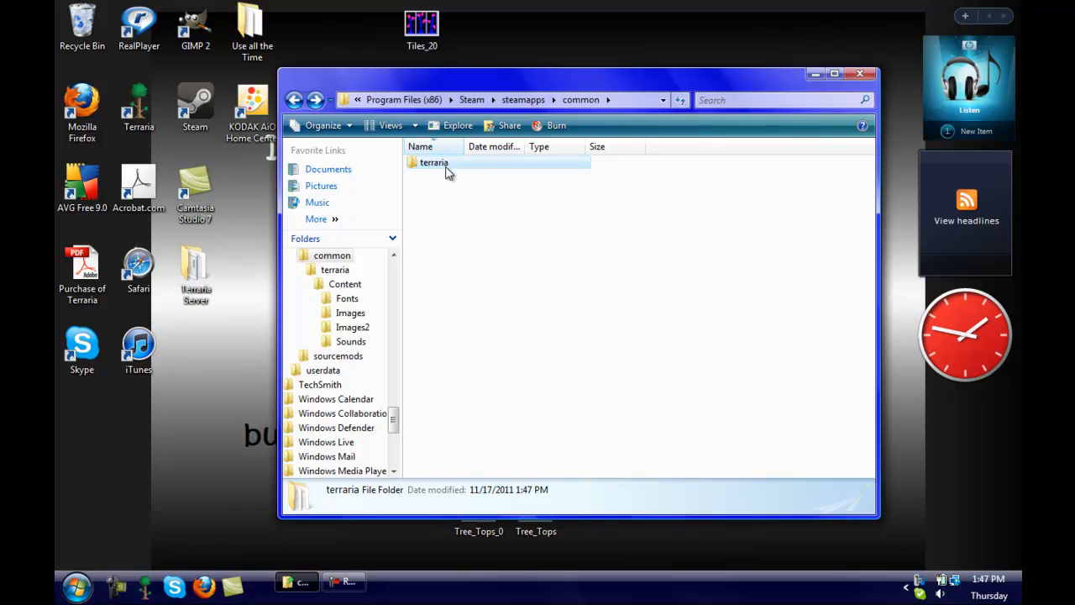
# Copy XNB Exporter.exe into Content\Images2 and launch it there.
pyautogui.doubleClick(433, 161)
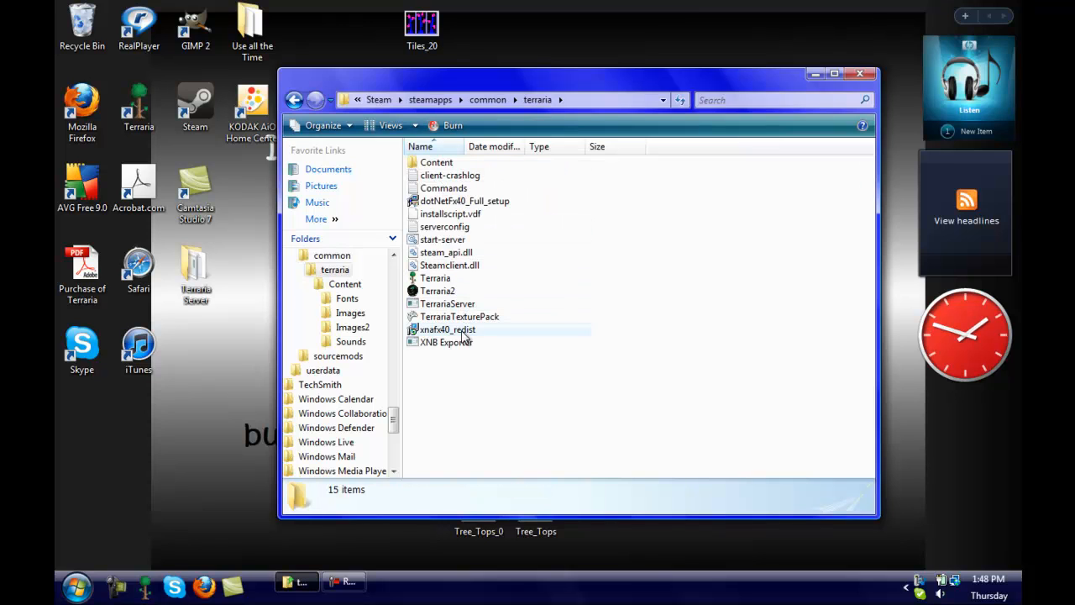
pyautogui.click(447, 343)
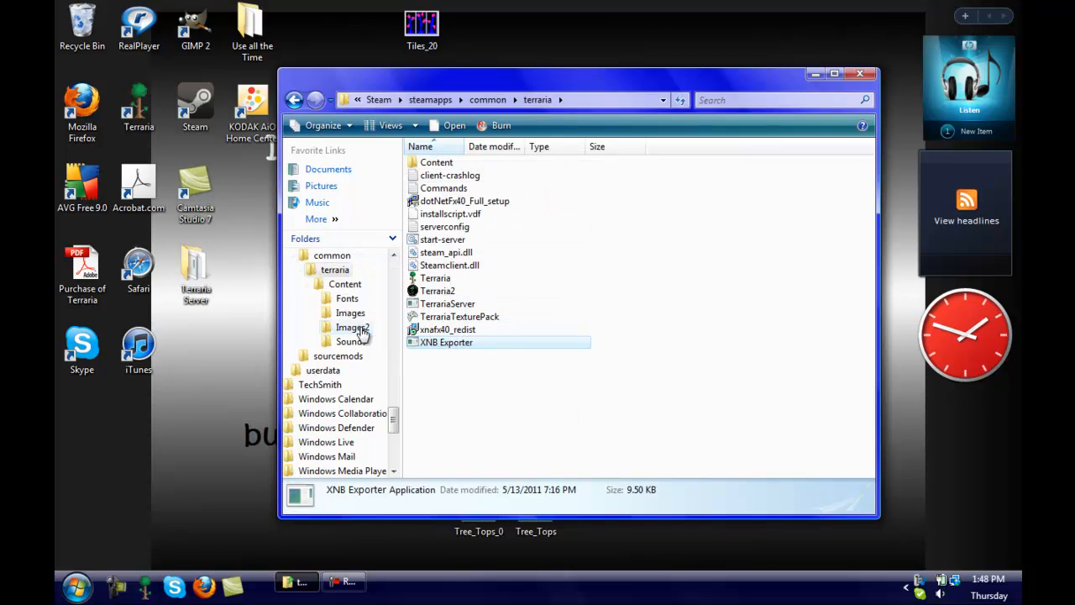
pyautogui.doubleClick(353, 326)
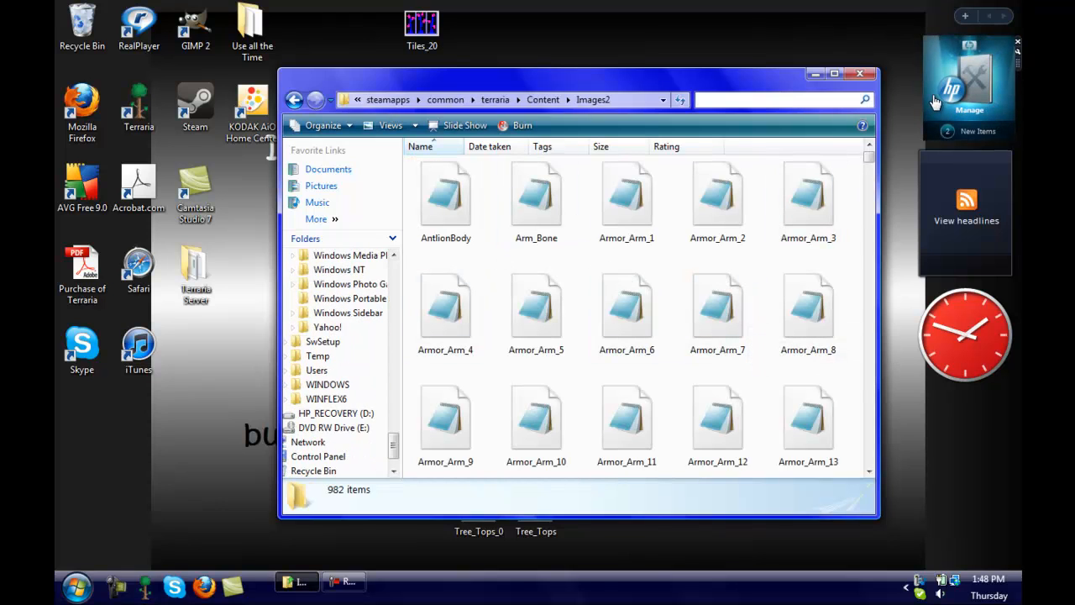
pyautogui.write('xnb e')
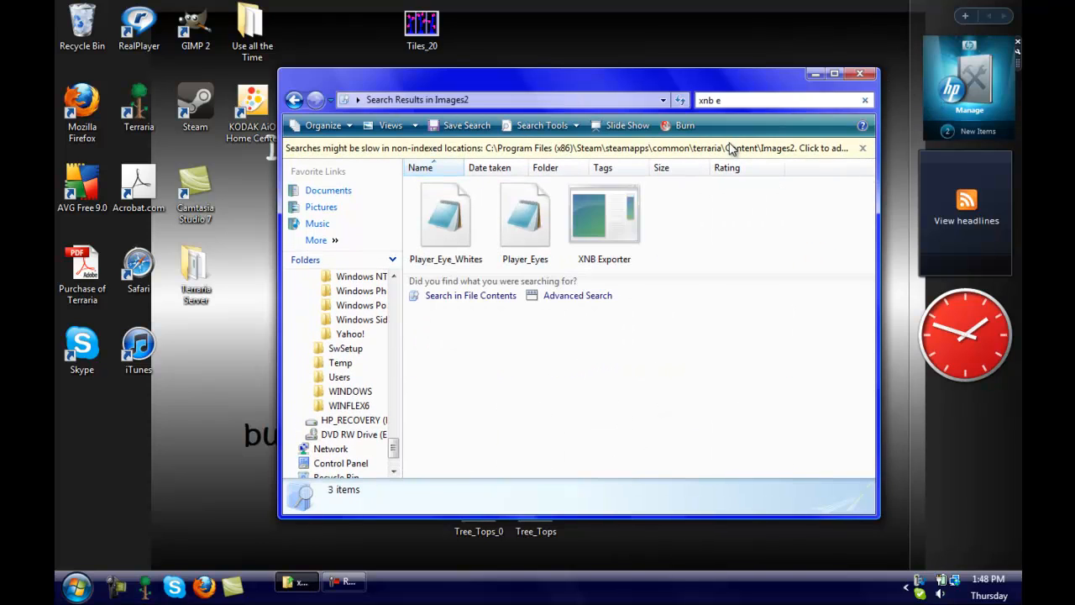
pyautogui.doubleClick(604, 215)
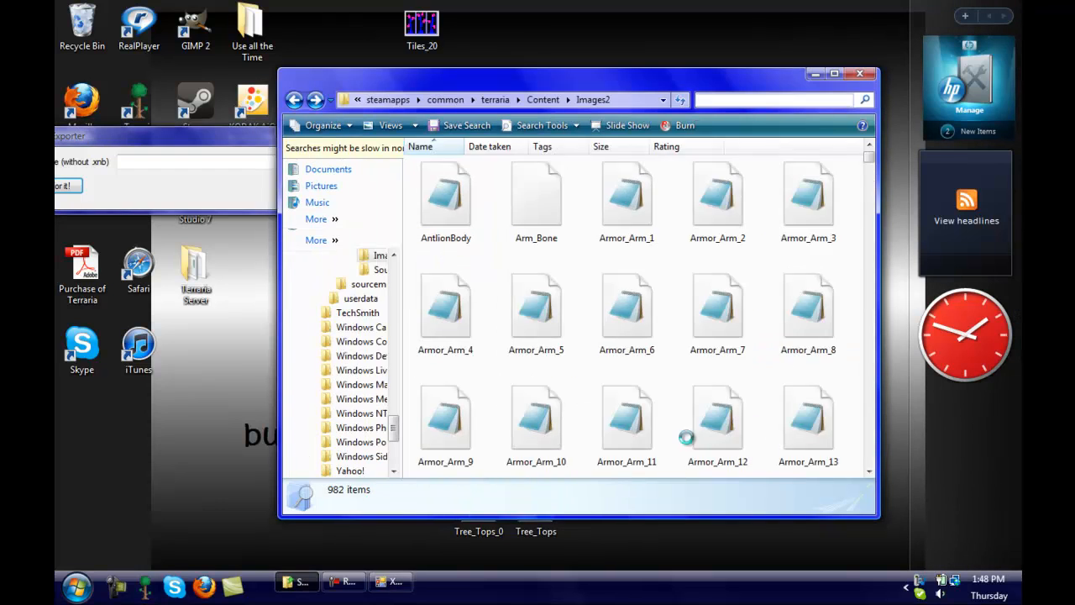
# Reopen Images2 from Content and look through its 982 game image files around the exporter.
pyautogui.click(543, 100)
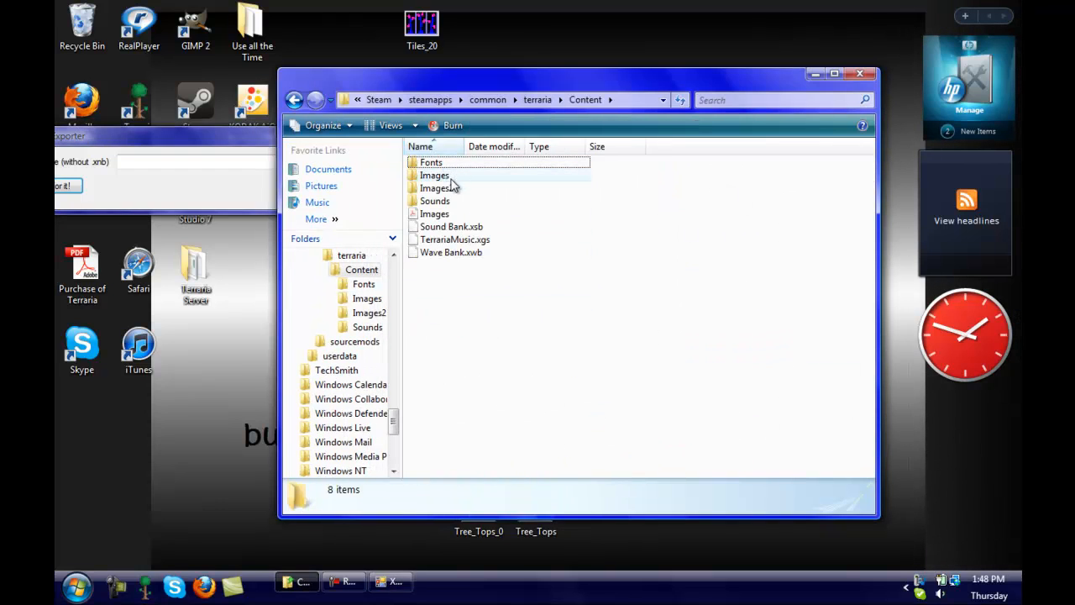
pyautogui.doubleClick(435, 188)
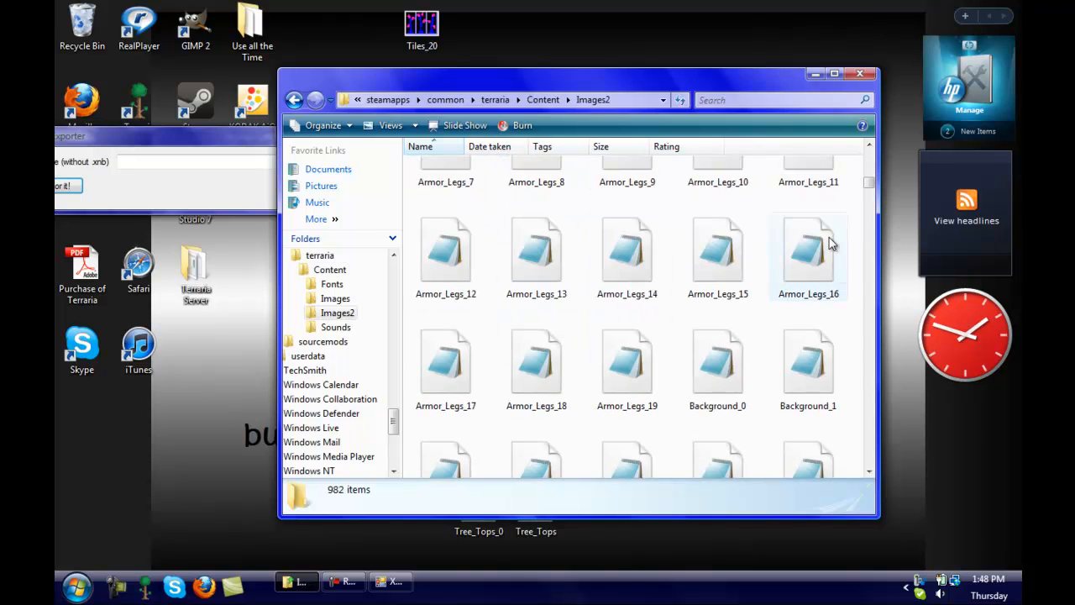
pyautogui.scroll(-3)
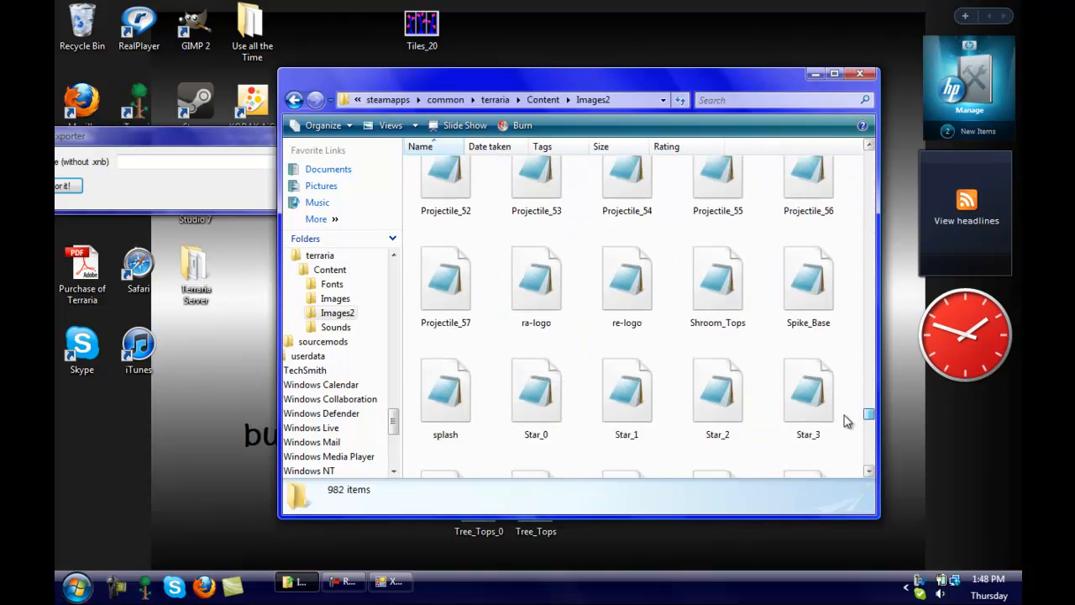
pyautogui.click(535, 428)
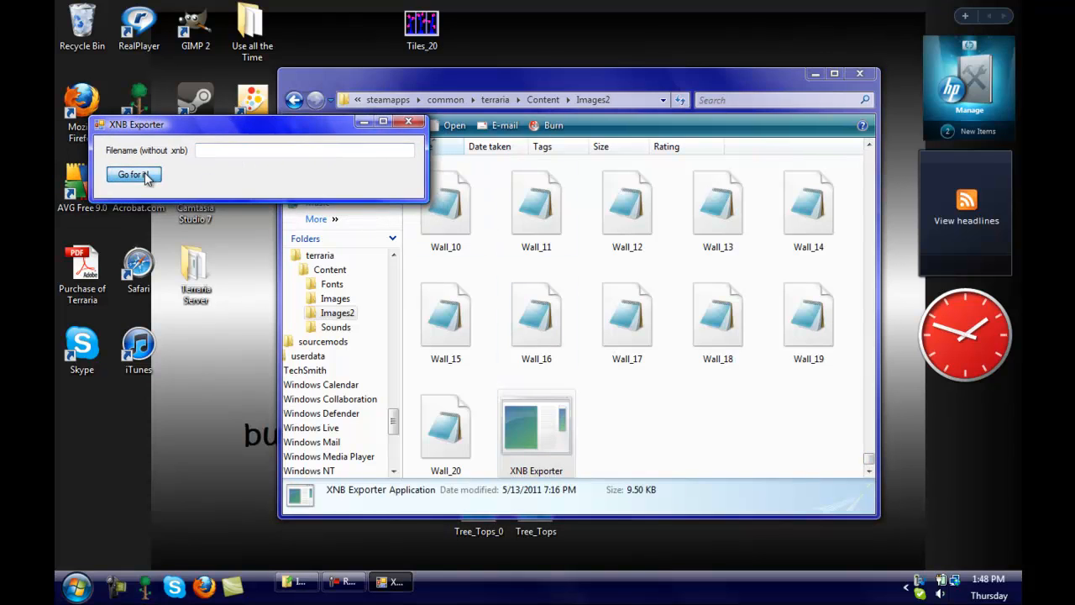
pyautogui.moveTo(613, 416)
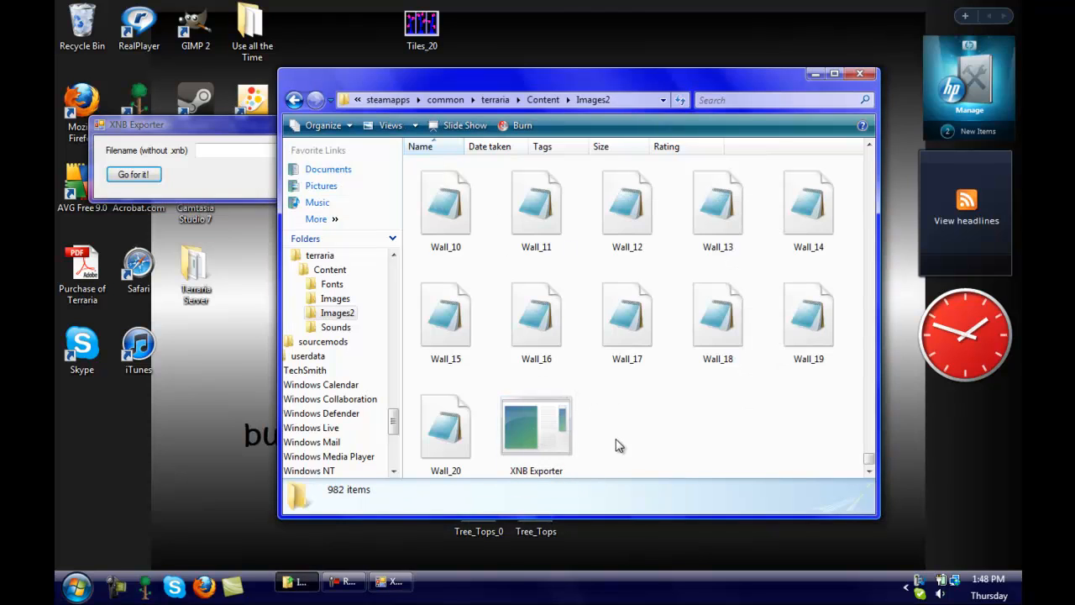
pyautogui.scroll(3)
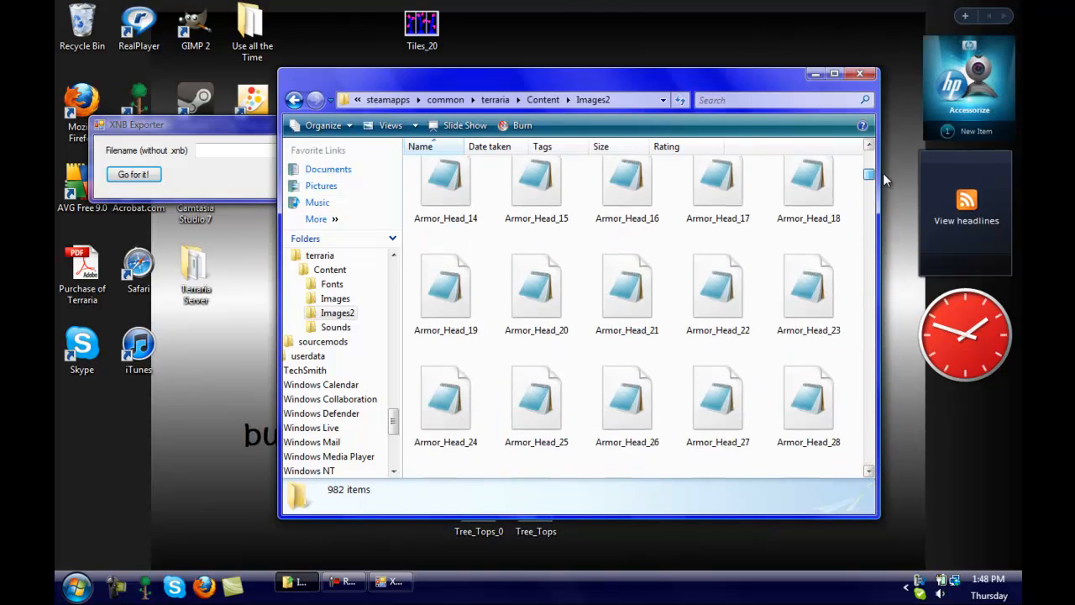
pyautogui.scroll(-3)
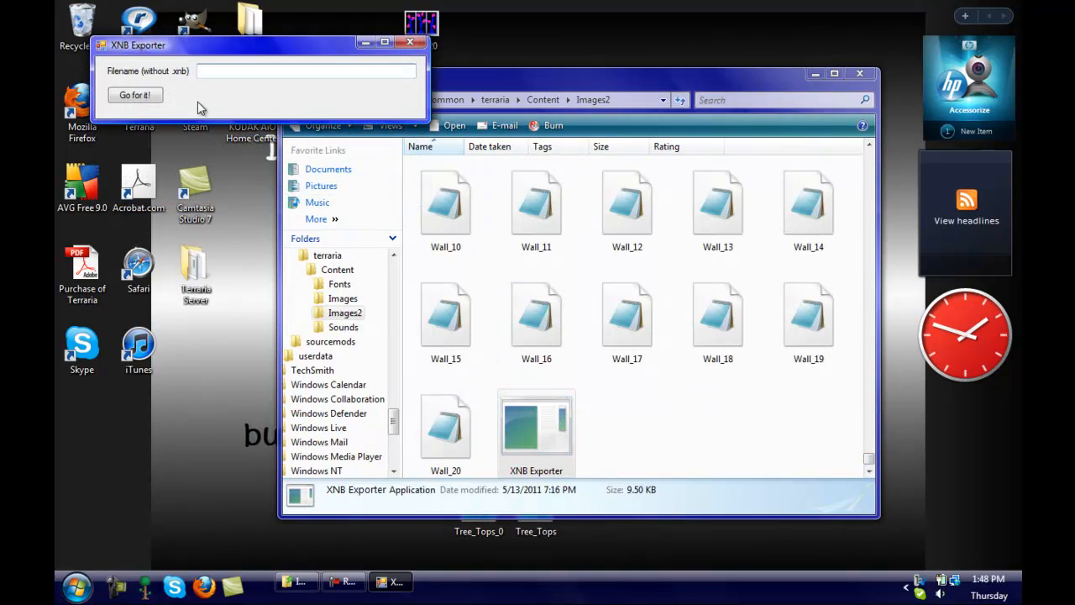
# Run 'Go for it!' with an empty filename so every XNB gets a PNG copy, then maximize the folder window.
pyautogui.click(134, 94)
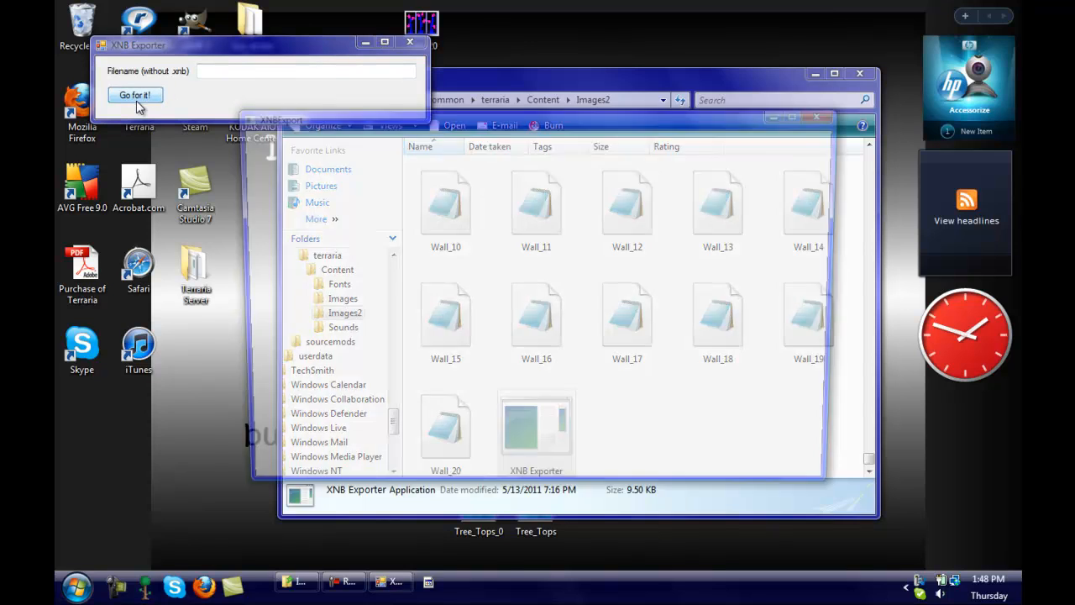
pyautogui.click(134, 94)
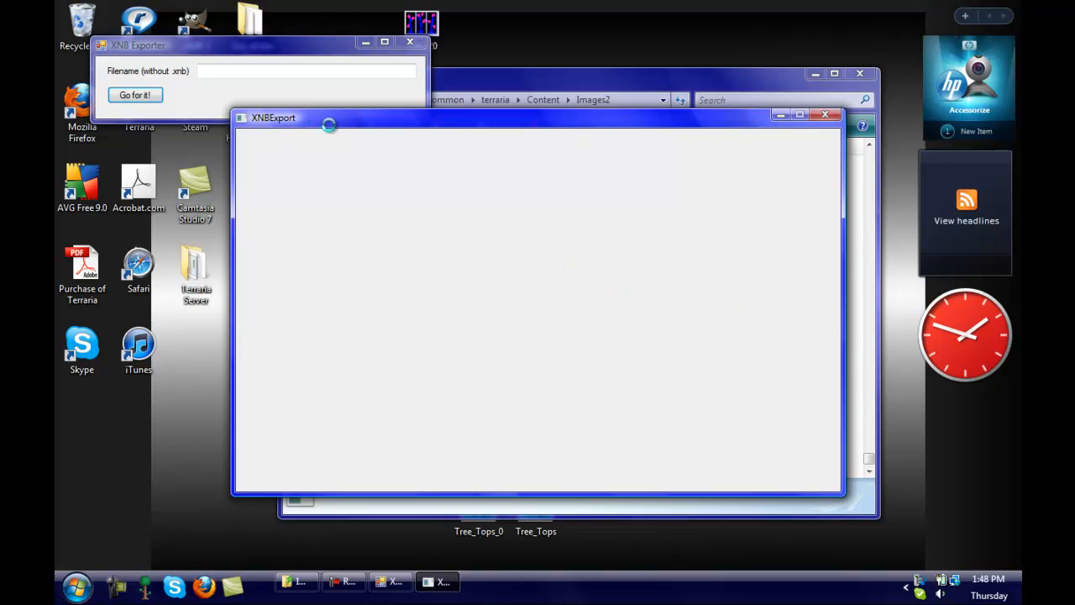
pyautogui.moveTo(410, 577)
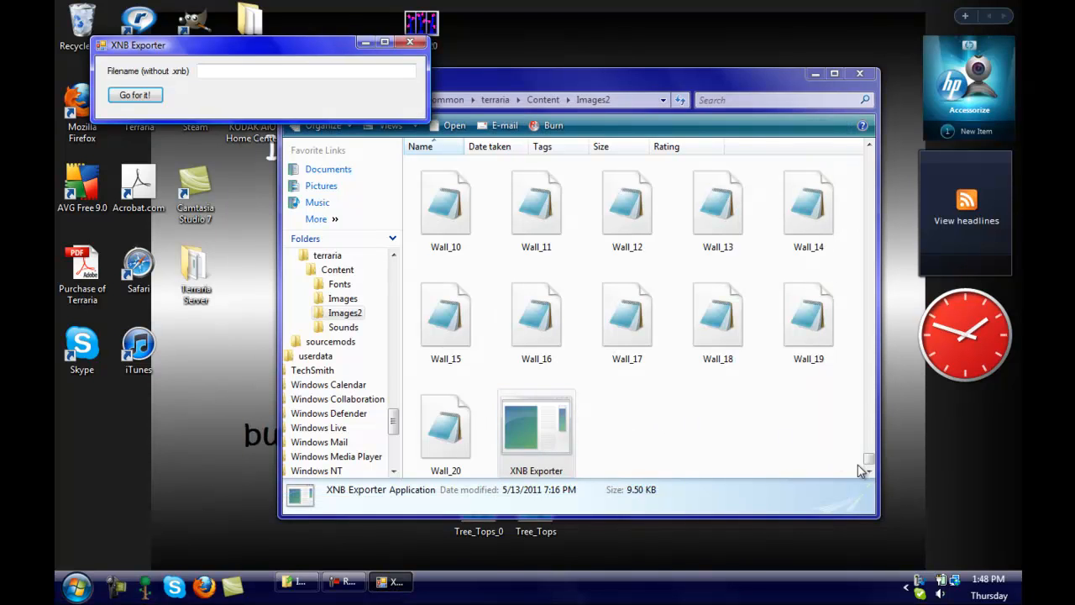
pyautogui.scroll(-3)
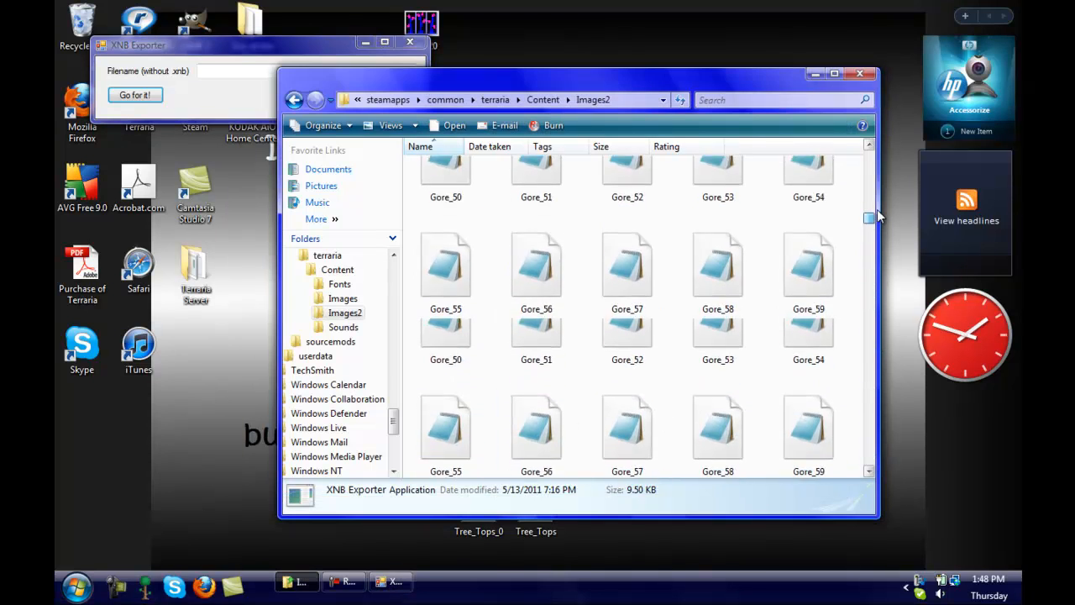
pyautogui.click(833, 74)
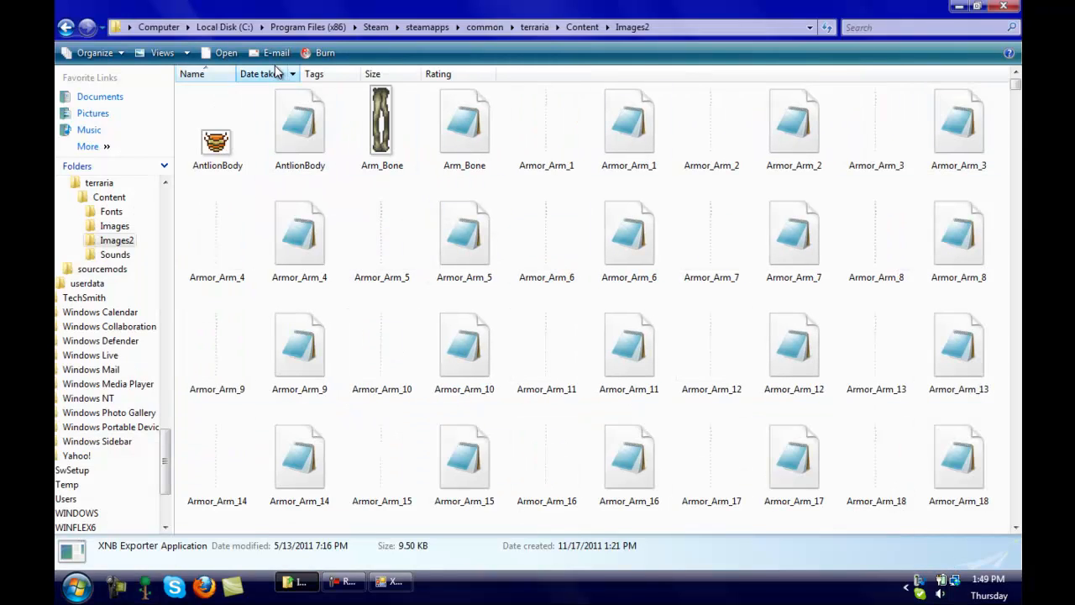
# Scroll through the exported PNGs in Images2 to Logo.png and bring up its right-click opening choices.
pyautogui.scroll(-3)
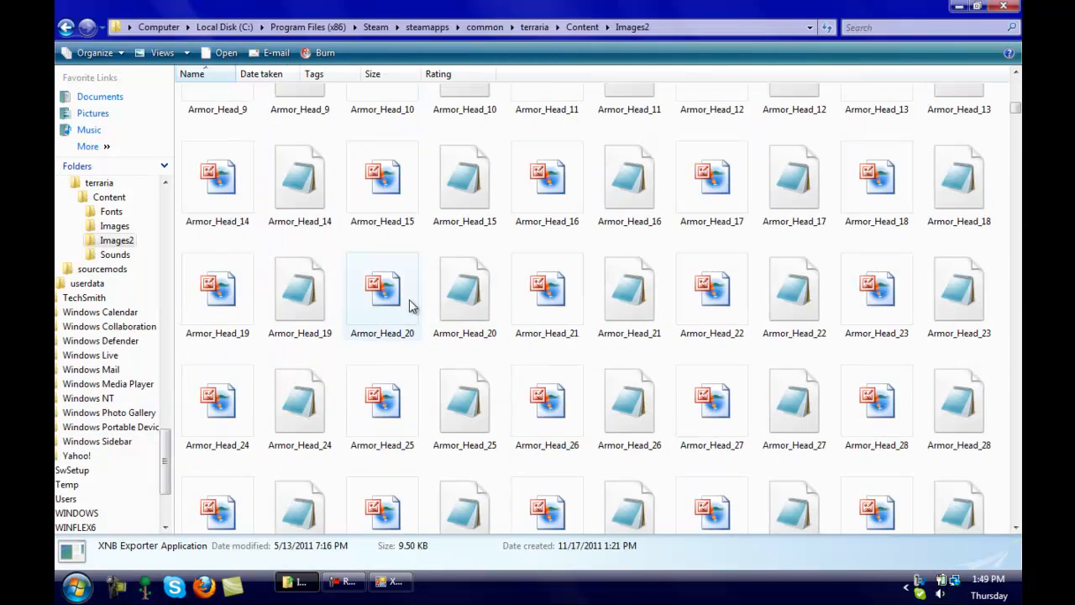
pyautogui.scroll(-3)
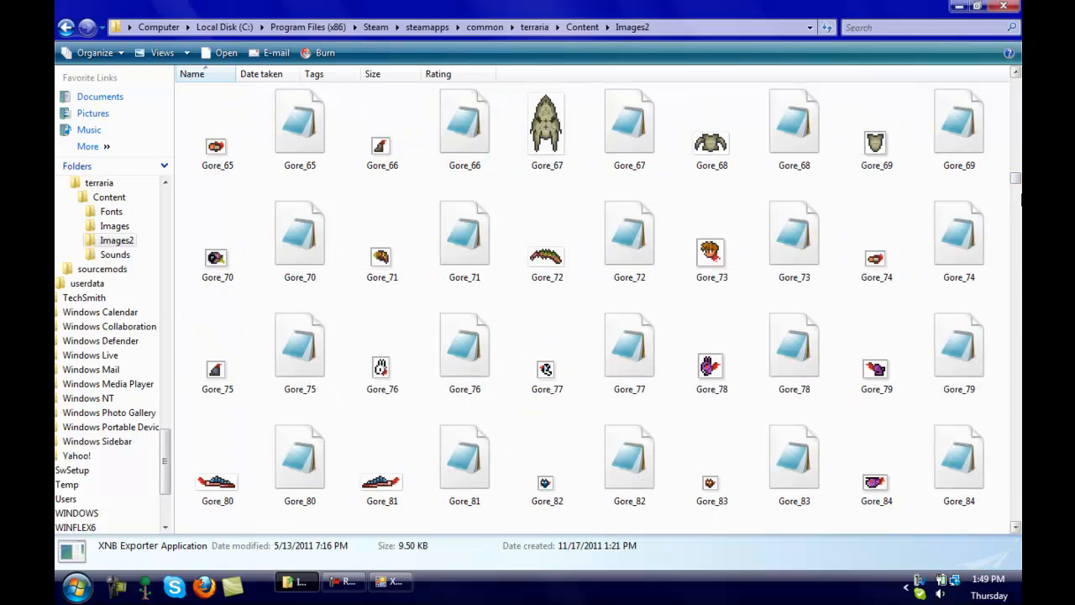
pyautogui.scroll(-3)
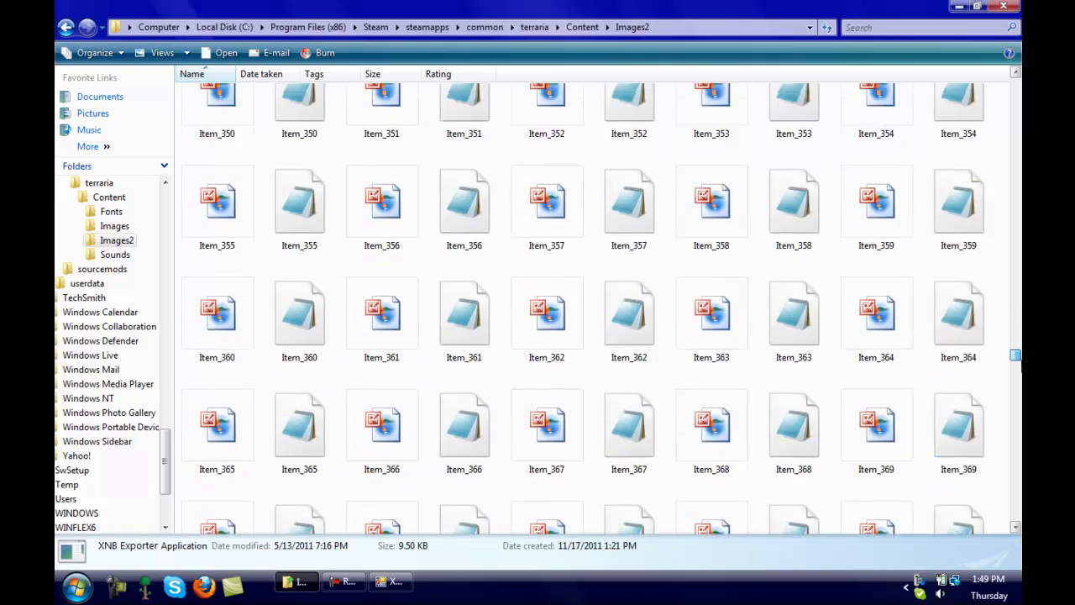
pyautogui.scroll(3)
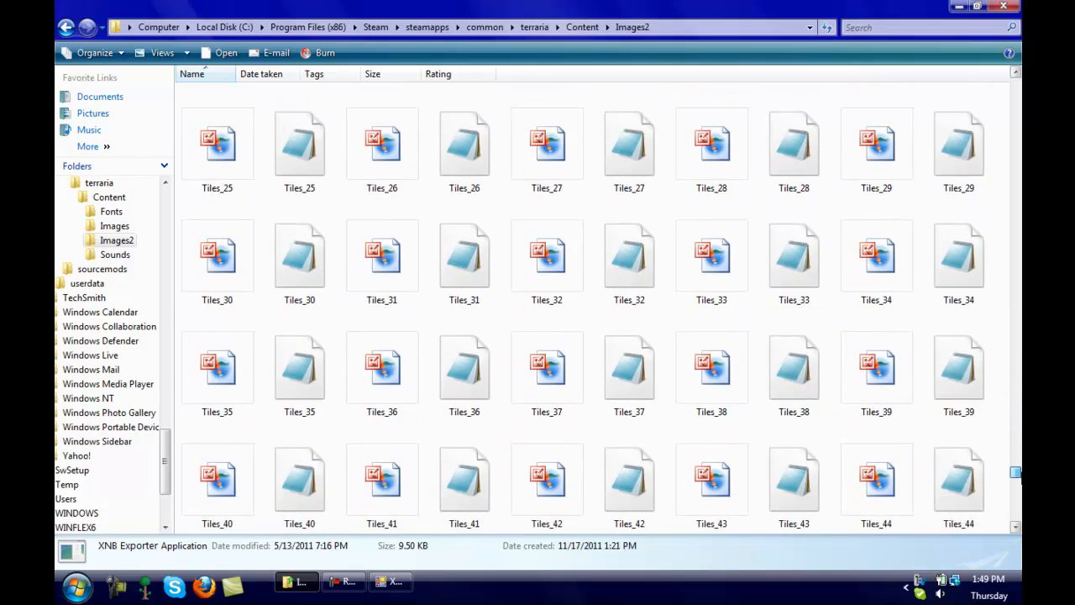
pyautogui.scroll(-3)
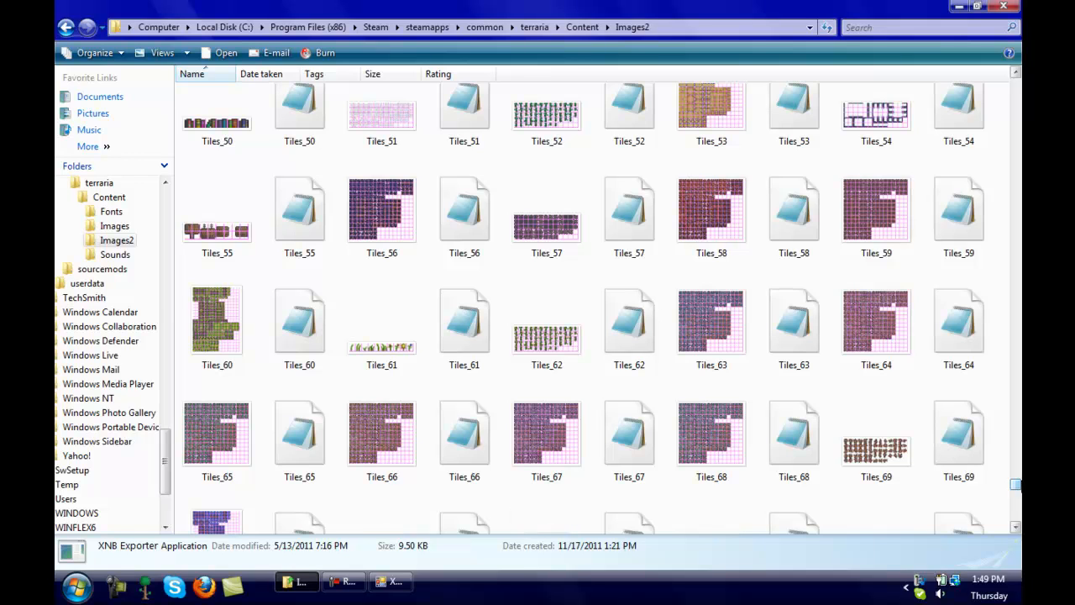
pyautogui.scroll(-3)
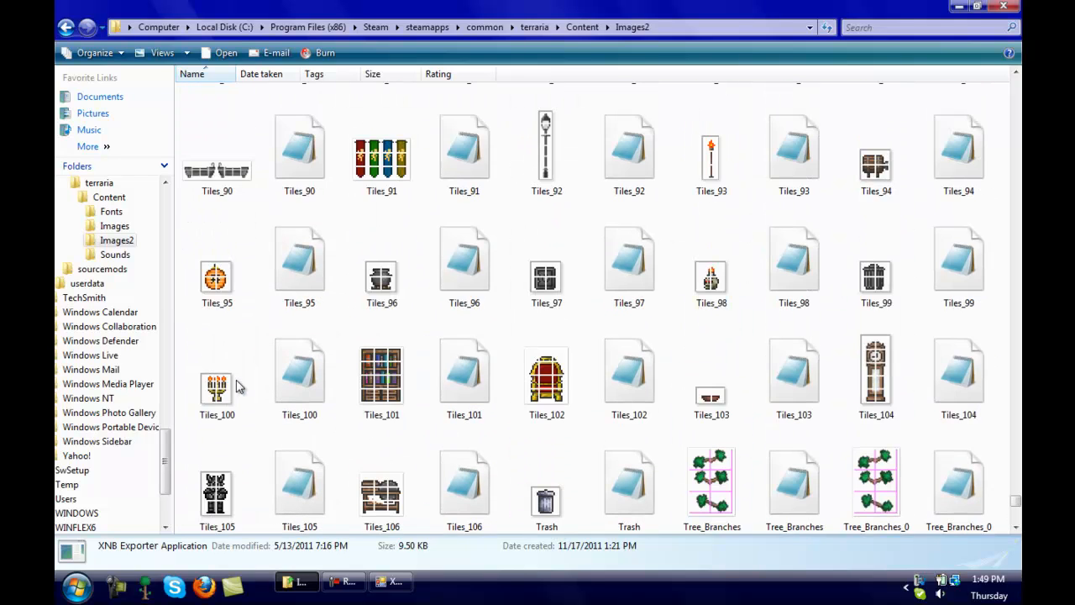
pyautogui.scroll(3)
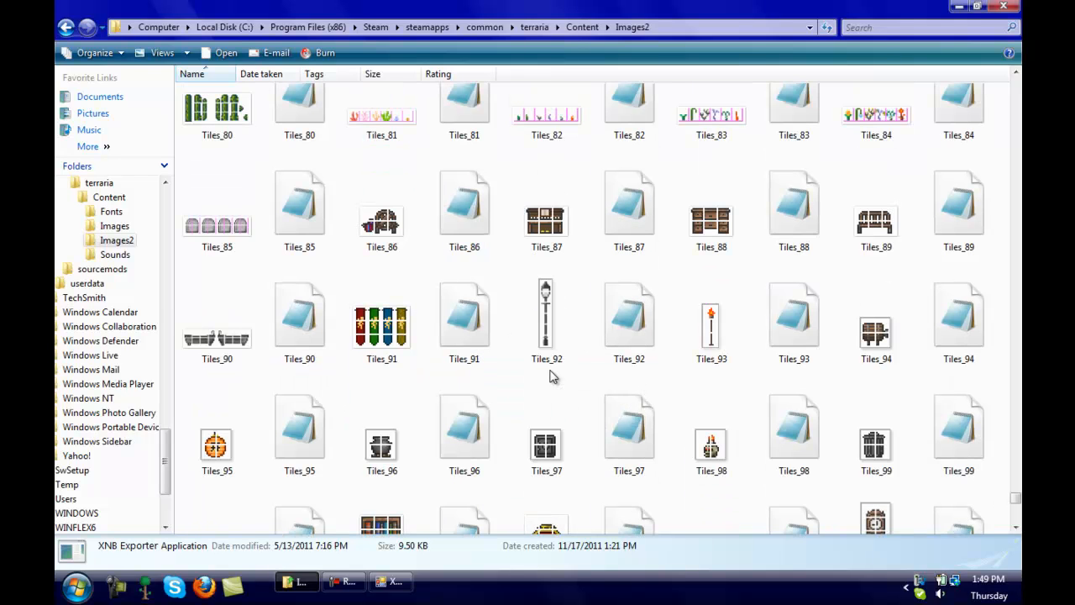
pyautogui.scroll(3)
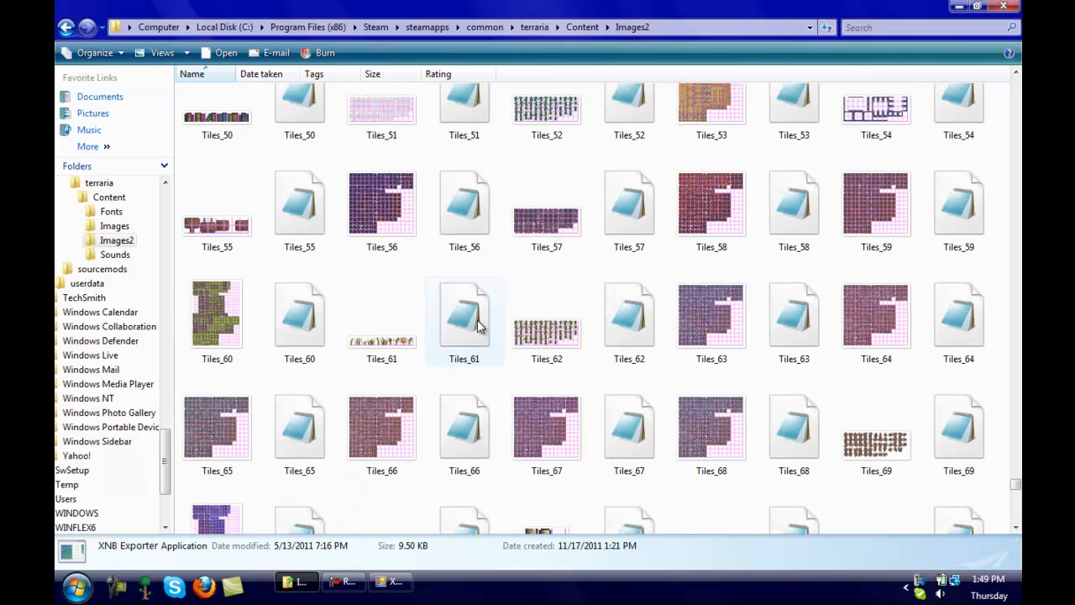
pyautogui.scroll(3)
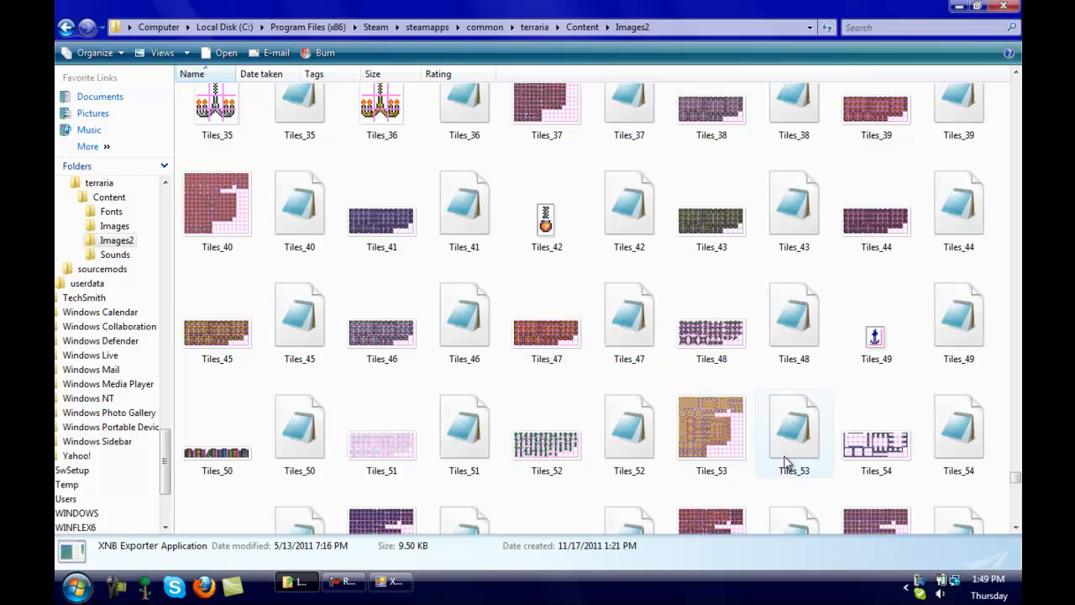
pyautogui.scroll(3)
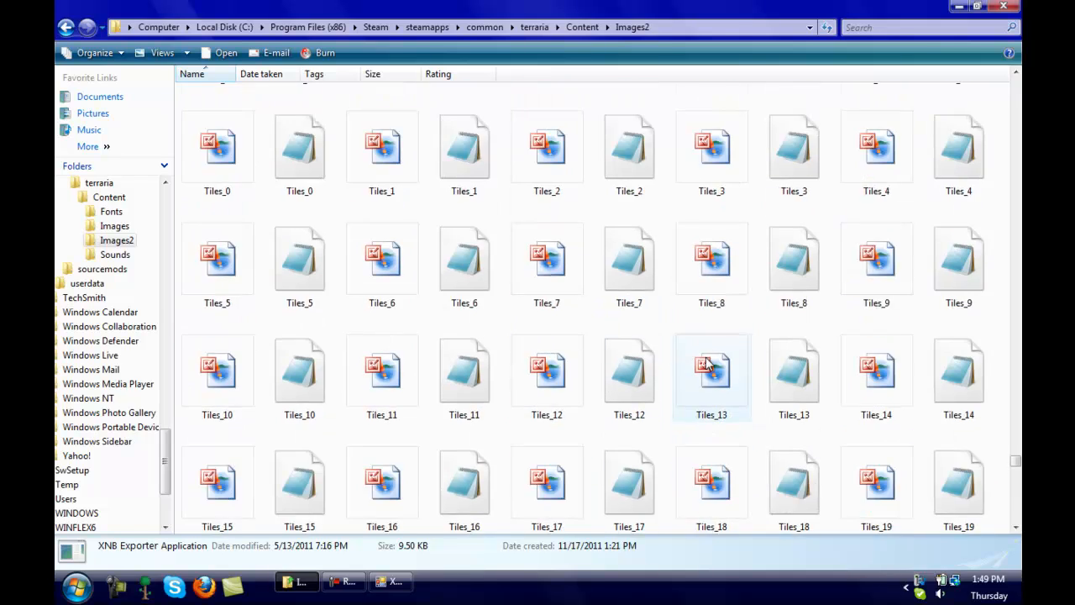
pyautogui.scroll(3)
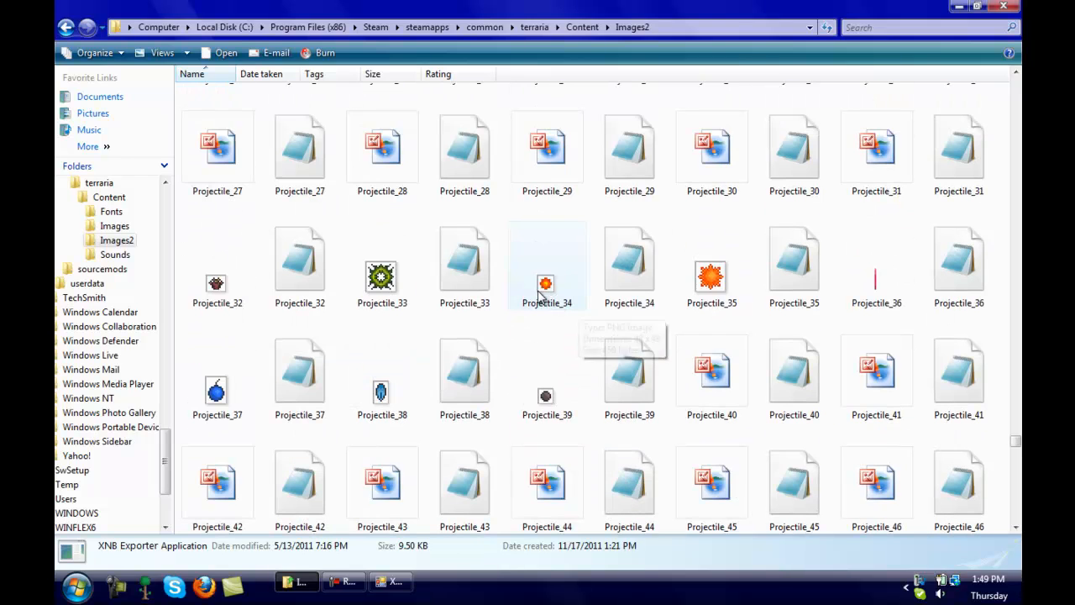
pyautogui.scroll(-3)
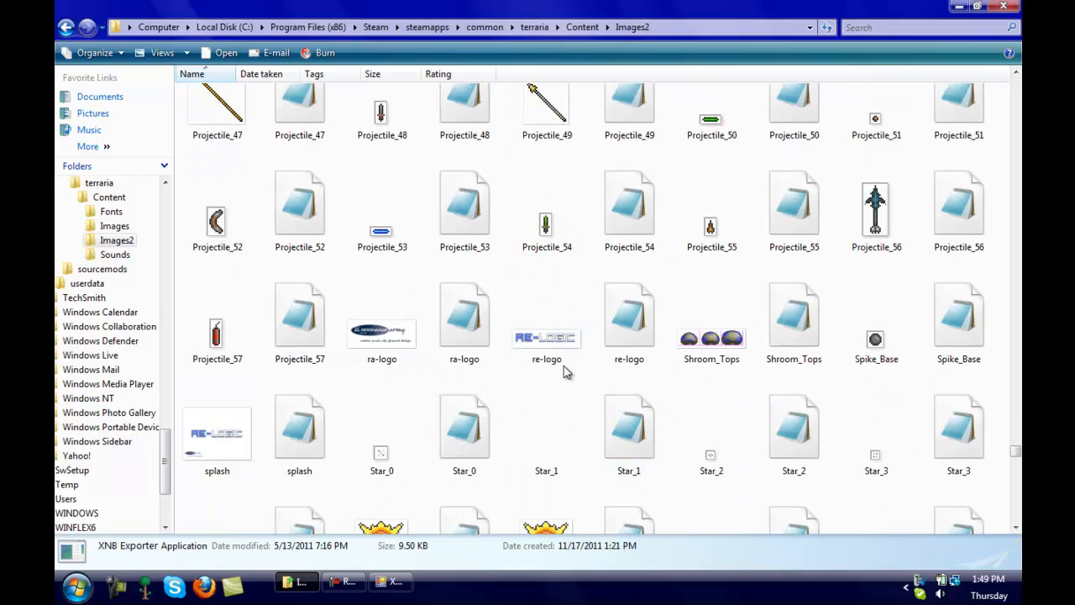
pyautogui.scroll(3)
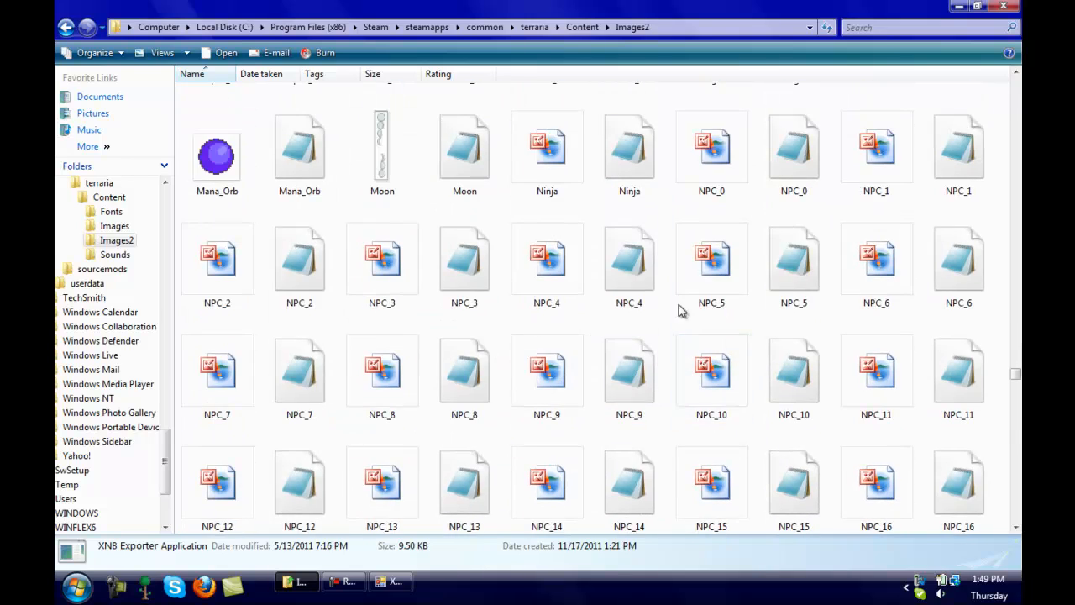
pyautogui.rightClick(689, 210)
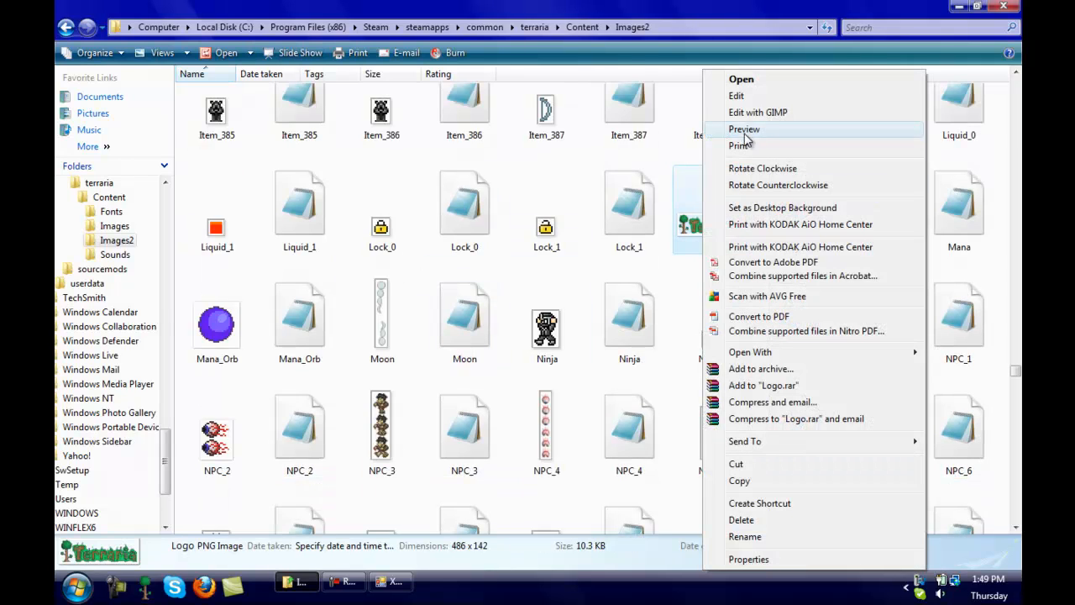
# Edit Logo.png with GIMP and zoom the view to 8:1 (800%) so the lettering pixels show.
pyautogui.click(756, 111)
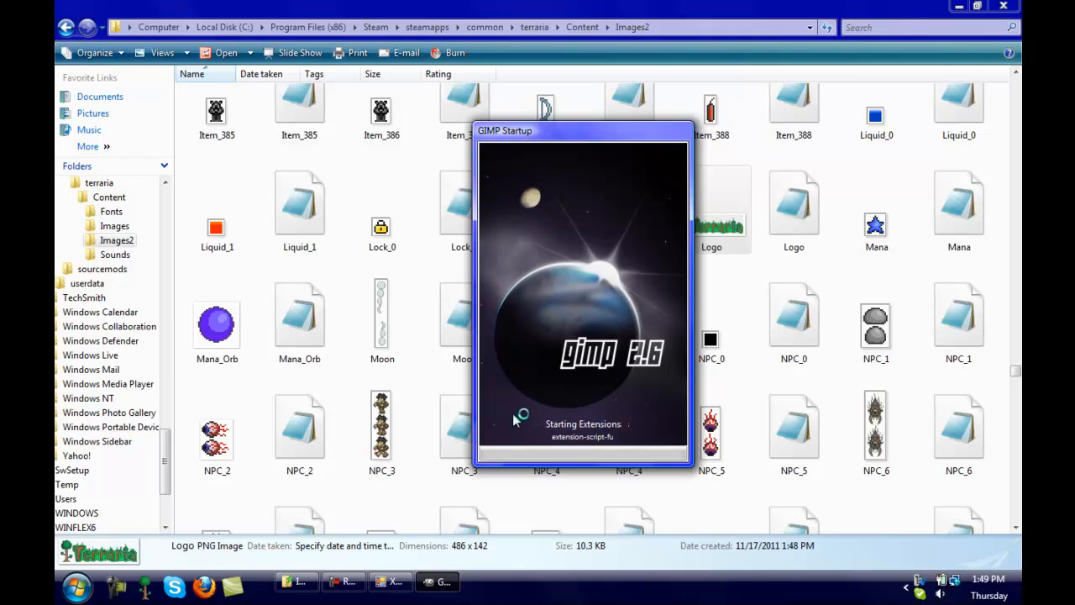
pyautogui.moveTo(581, 131); pyautogui.dragTo(551, 127)
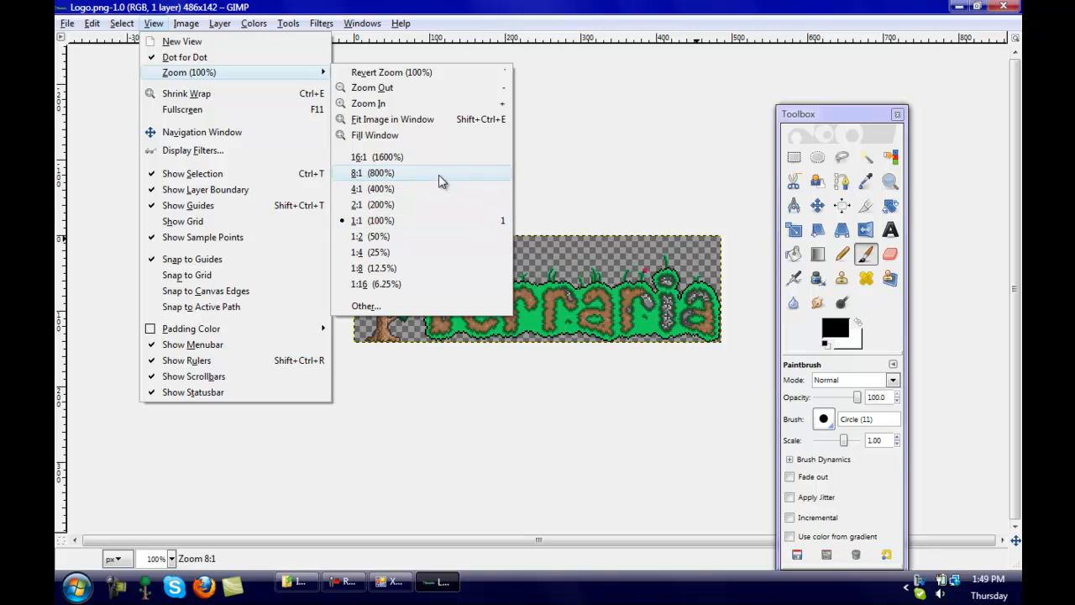
pyautogui.click(371, 171)
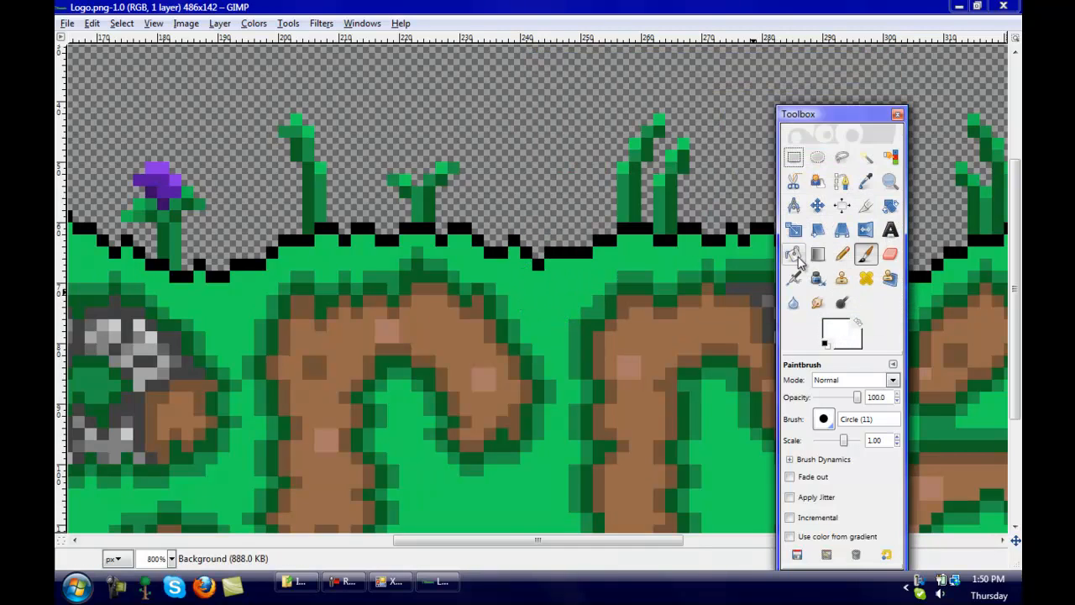
# With the bucket fill tool, fill the gap inside the letter a and another gap between letters with white.
pyautogui.click(793, 254)
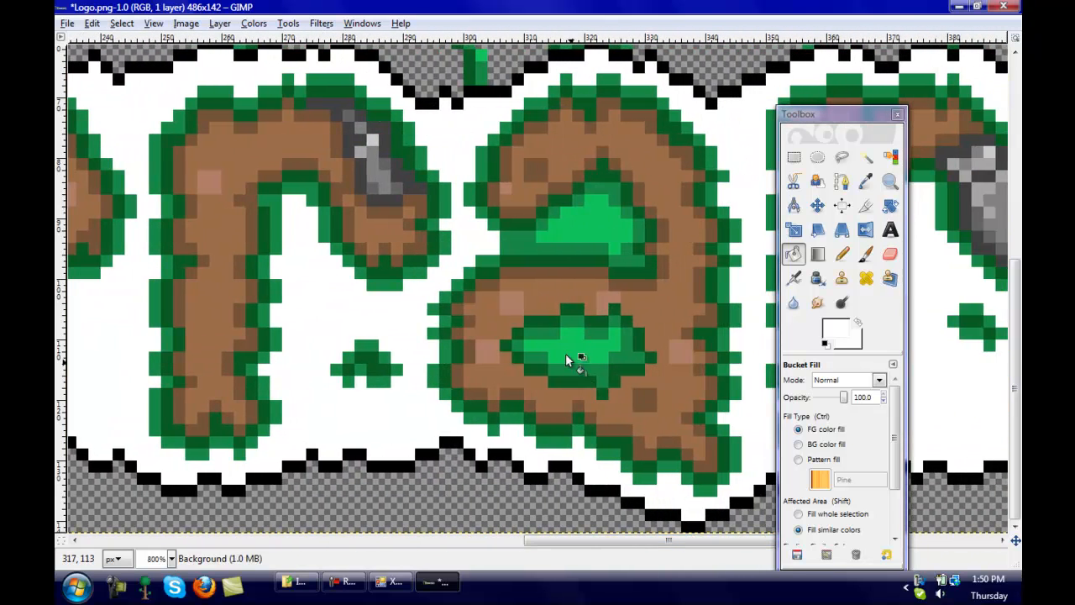
pyautogui.click(574, 356)
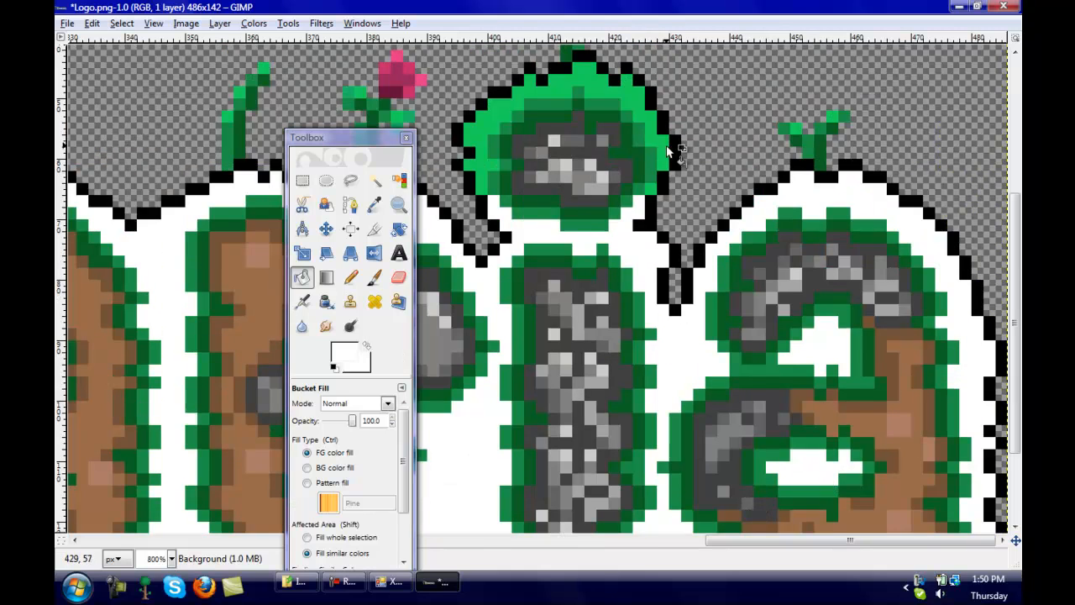
pyautogui.click(571, 110)
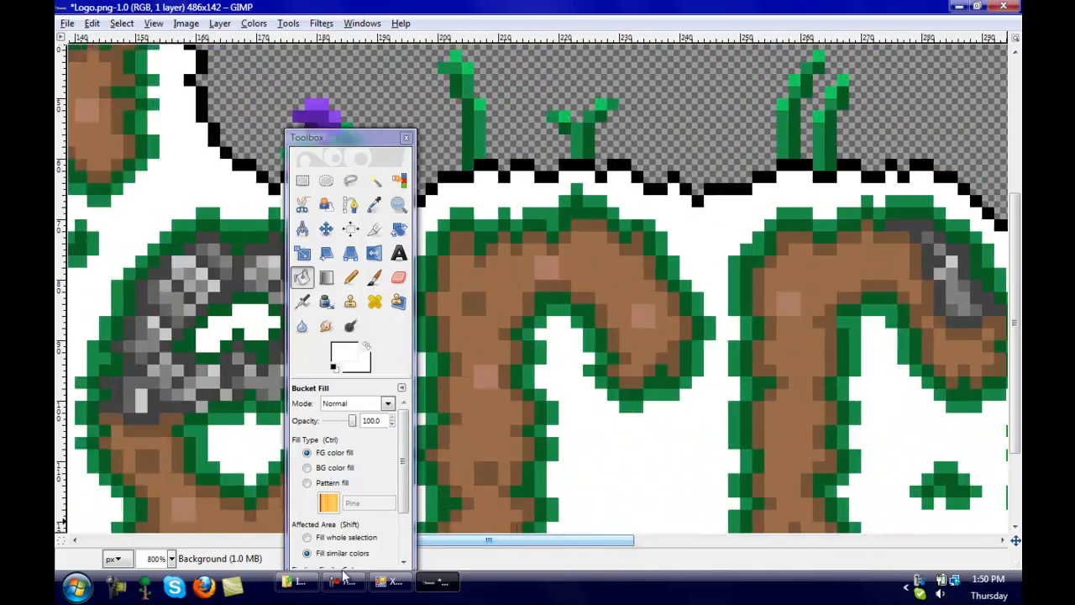
pyautogui.hscroll(-3)
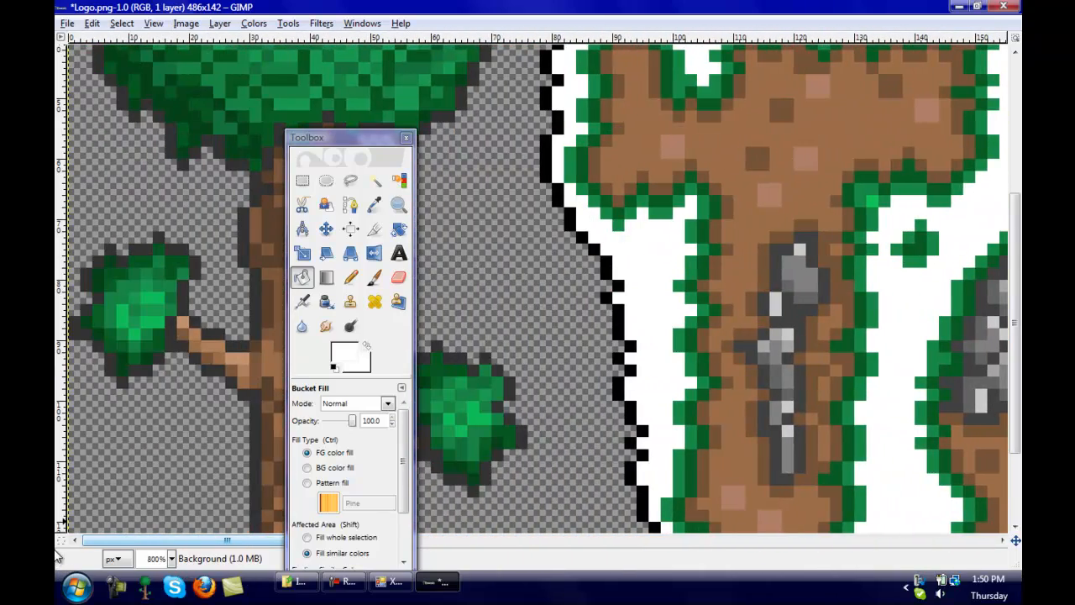
# Move the Toolbox aside, pan across the logo to inspect the white fill, then start File > Save As.
pyautogui.moveTo(349, 138); pyautogui.dragTo(613, 99)
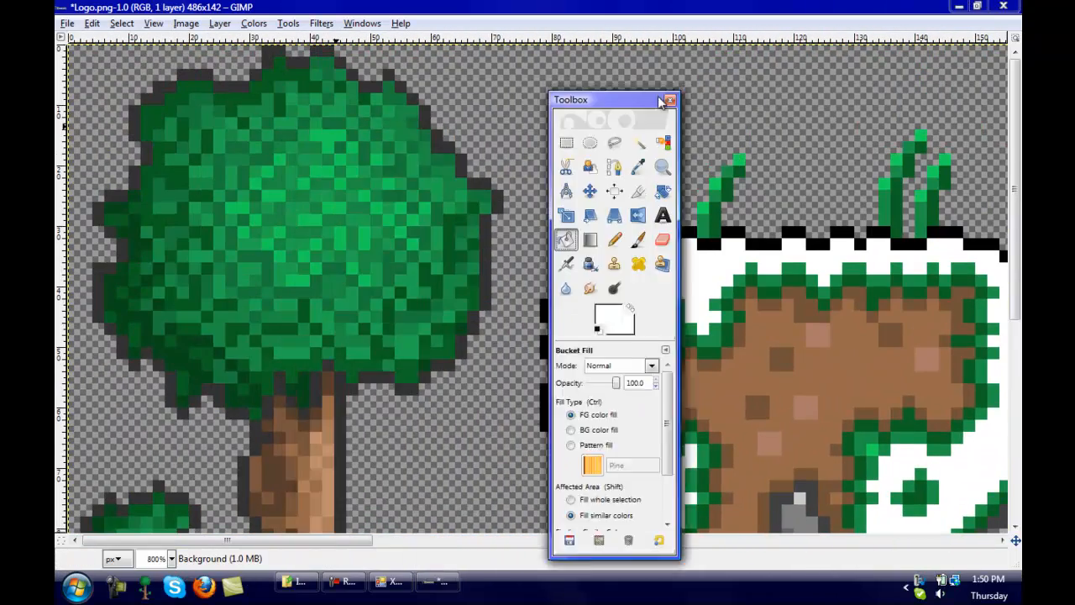
pyautogui.moveTo(613, 99); pyautogui.dragTo(831, 57)
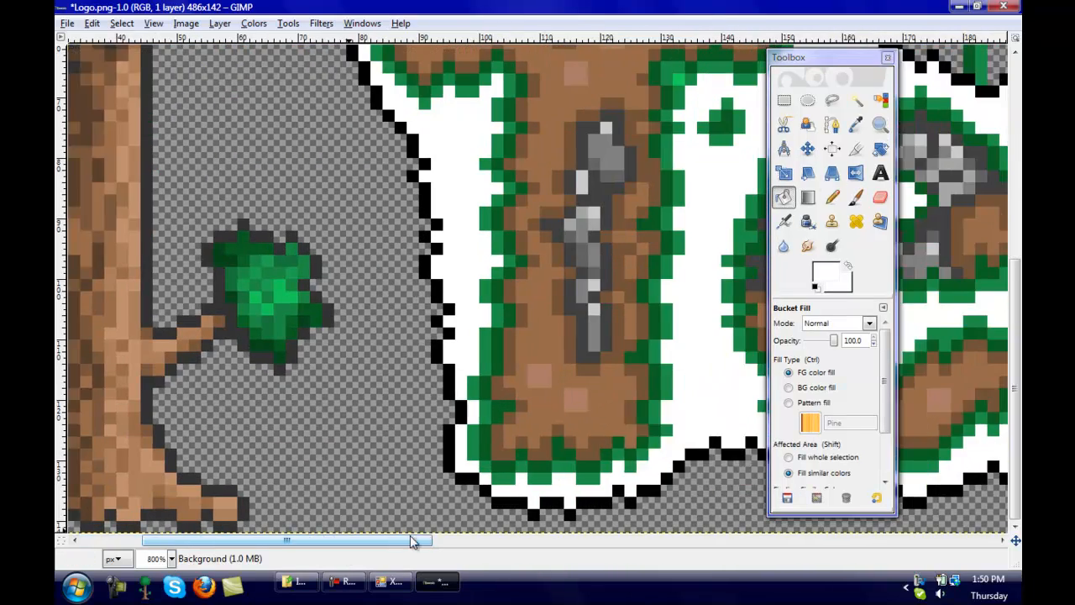
pyautogui.moveTo(412, 541); pyautogui.dragTo(528, 541)
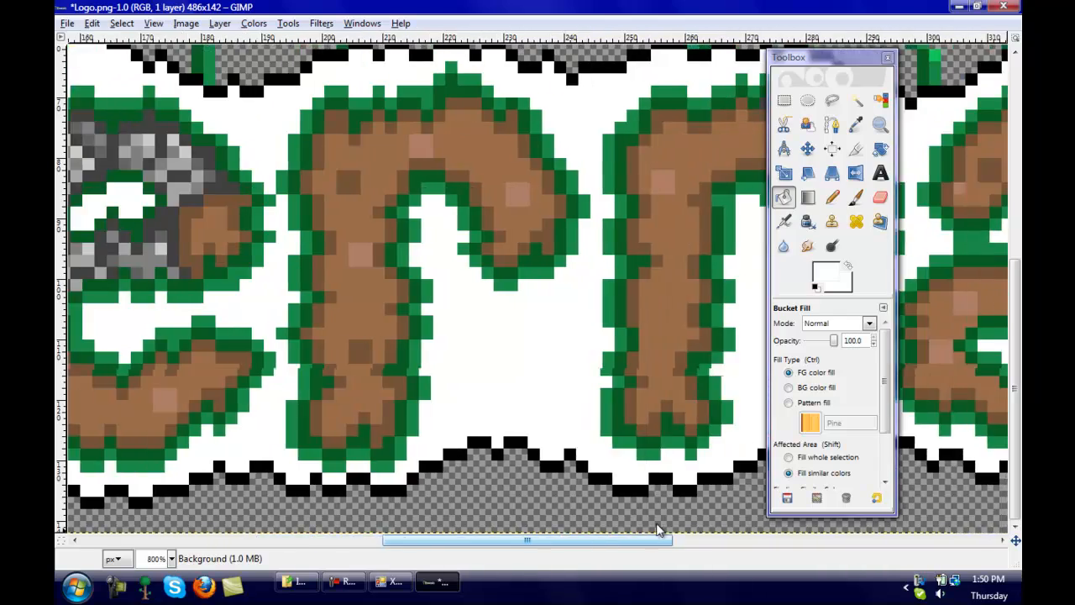
pyautogui.hscroll(3)
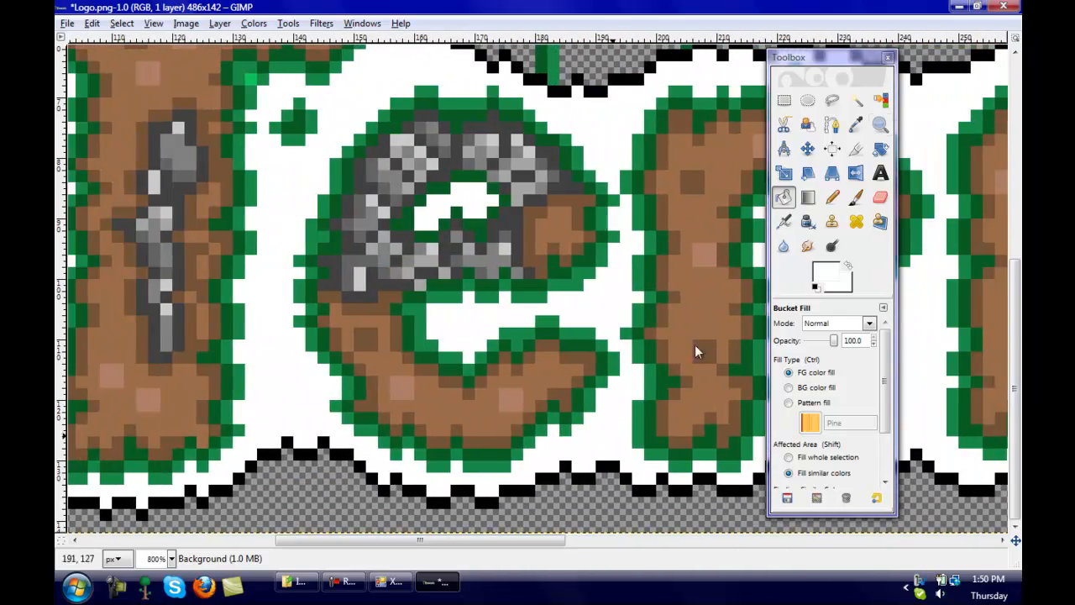
pyautogui.click(155, 24)
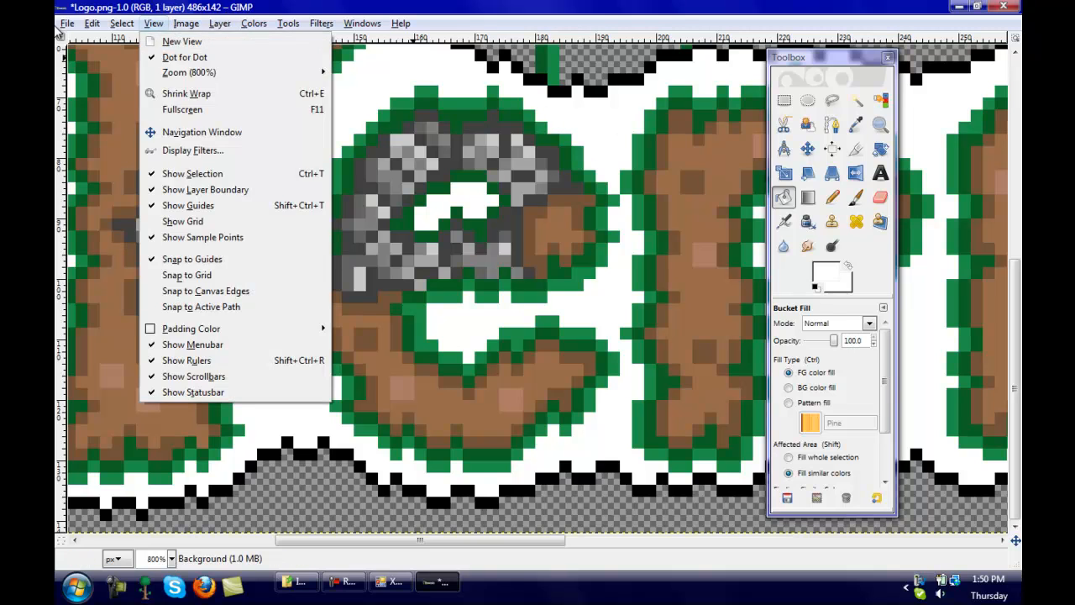
pyautogui.click(67, 23)
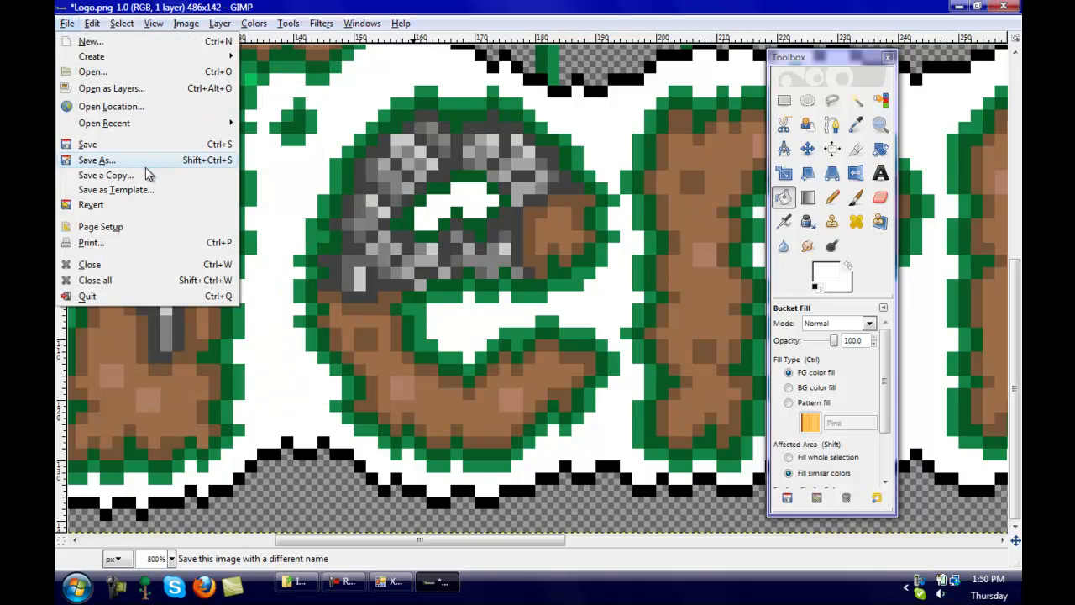
# Save over Logo.png in Images2, replacing it, with 'Save color values from transparent pixels' unticked.
pyautogui.click(96, 160)
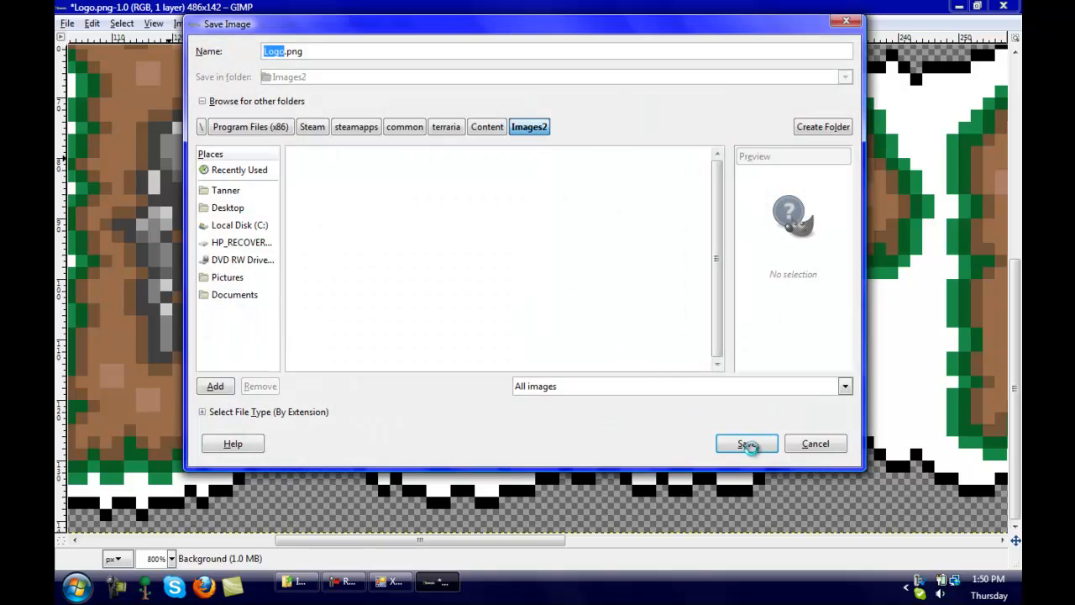
pyautogui.click(746, 443)
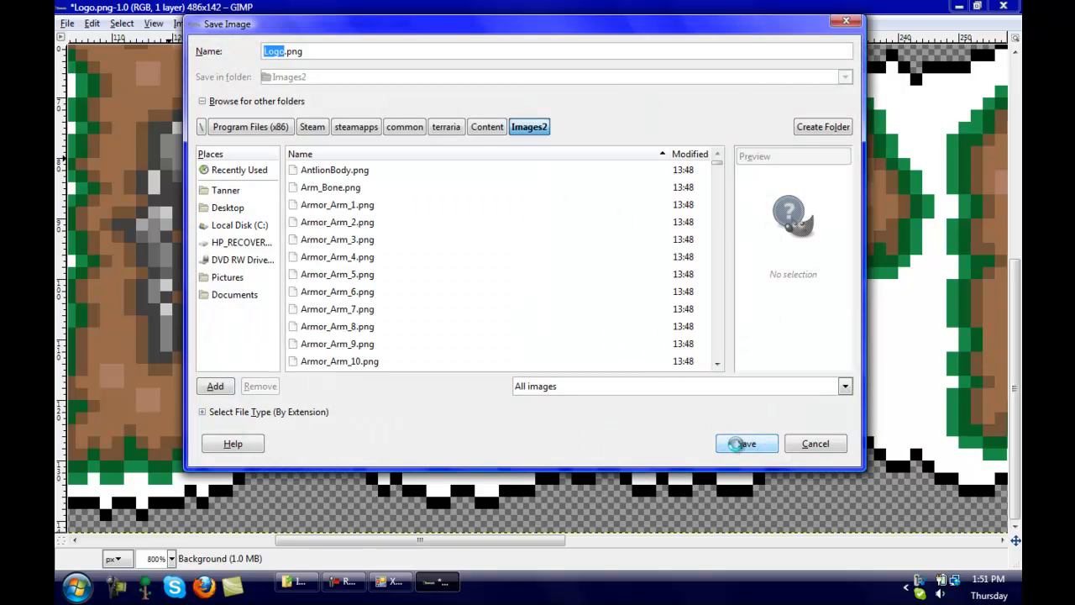
pyautogui.click(746, 443)
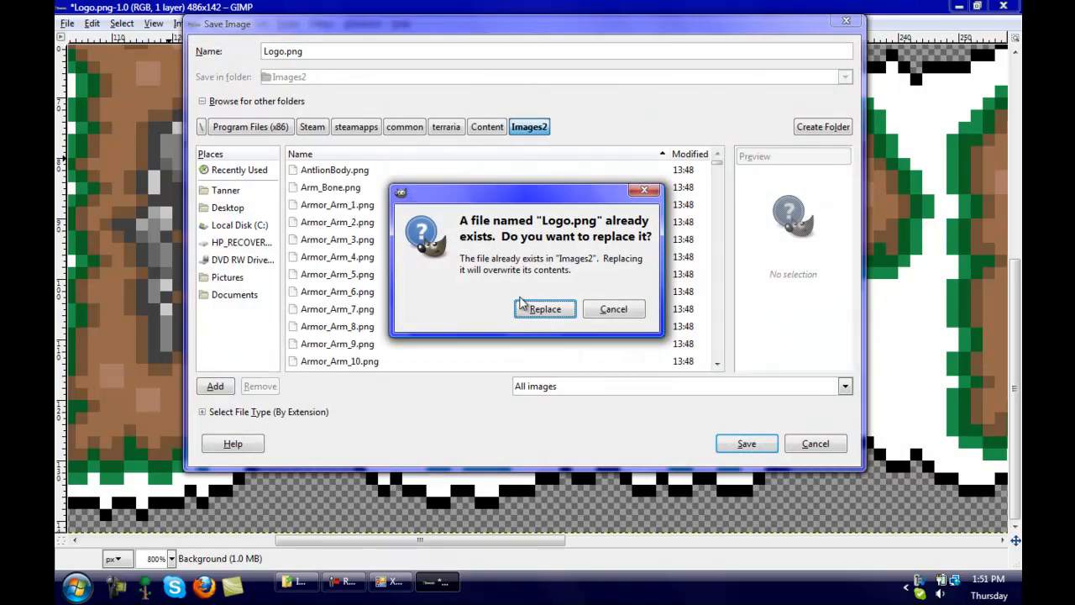
pyautogui.click(544, 309)
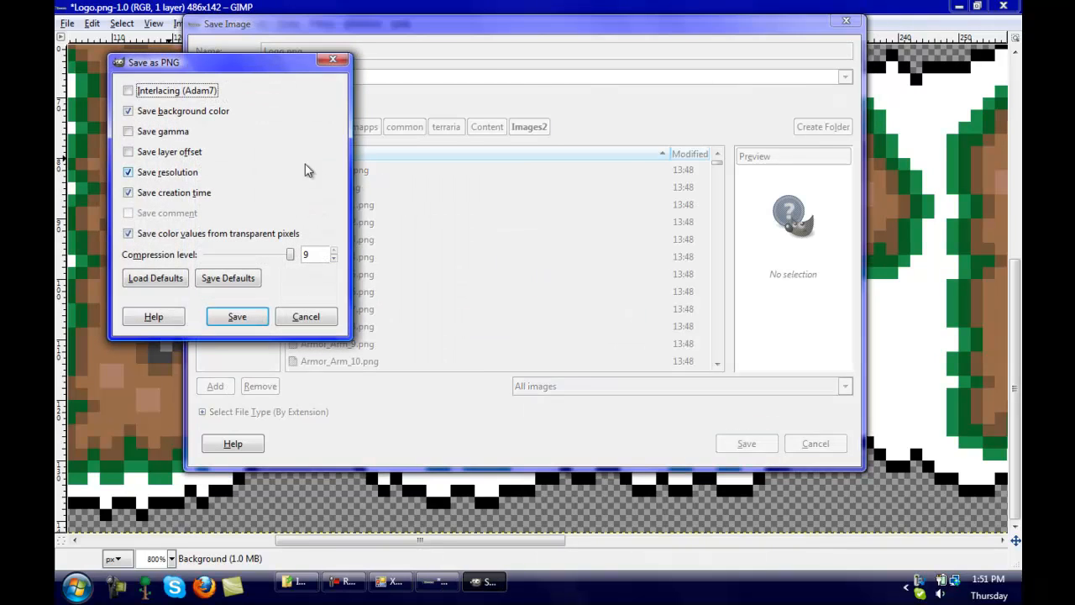
pyautogui.click(128, 111)
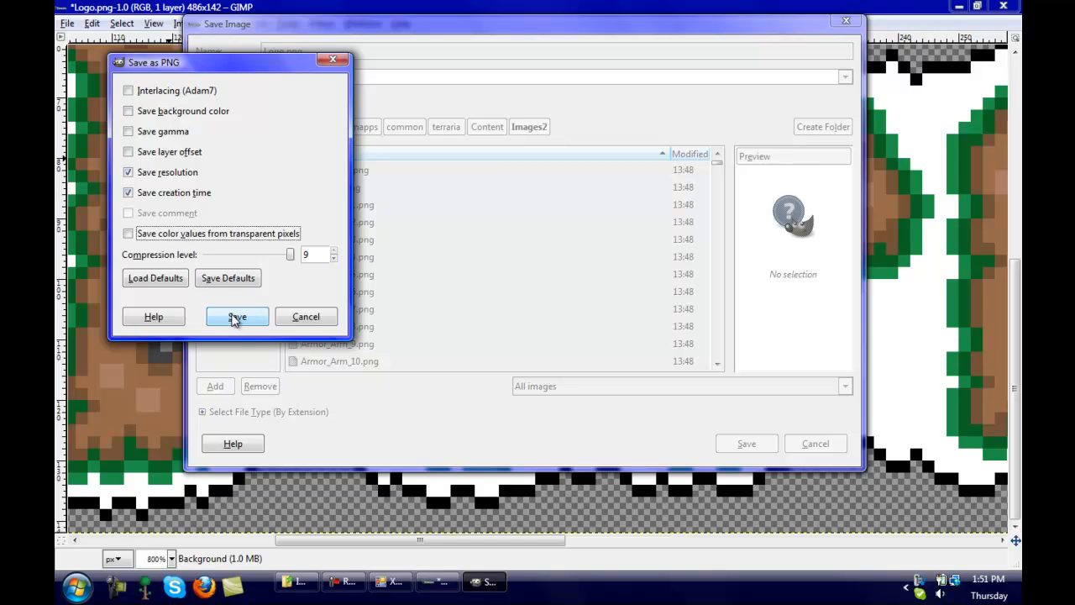
pyautogui.click(236, 316)
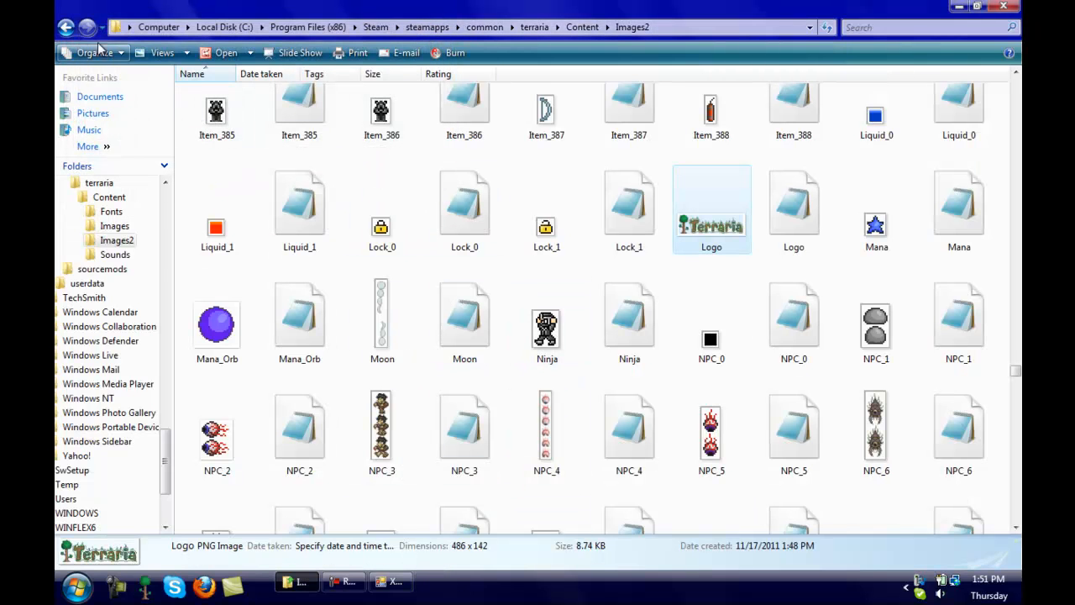
# Run Terraria from its folder to see the white-outlined title logo, then close the windowed game for a fullscreen relaunch.
pyautogui.click(66, 27)
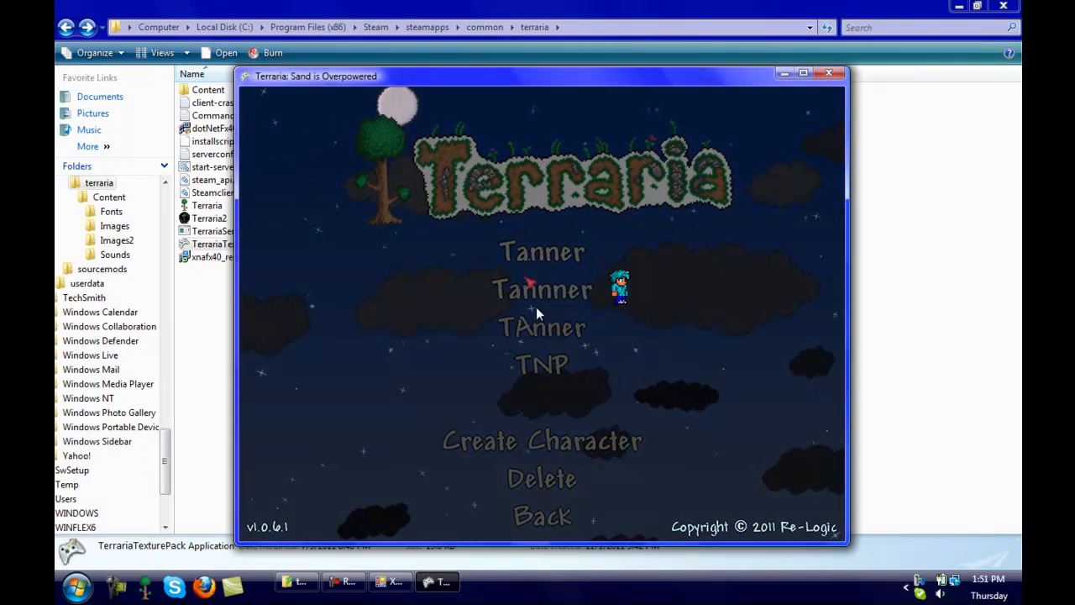
pyautogui.moveTo(394, 142)
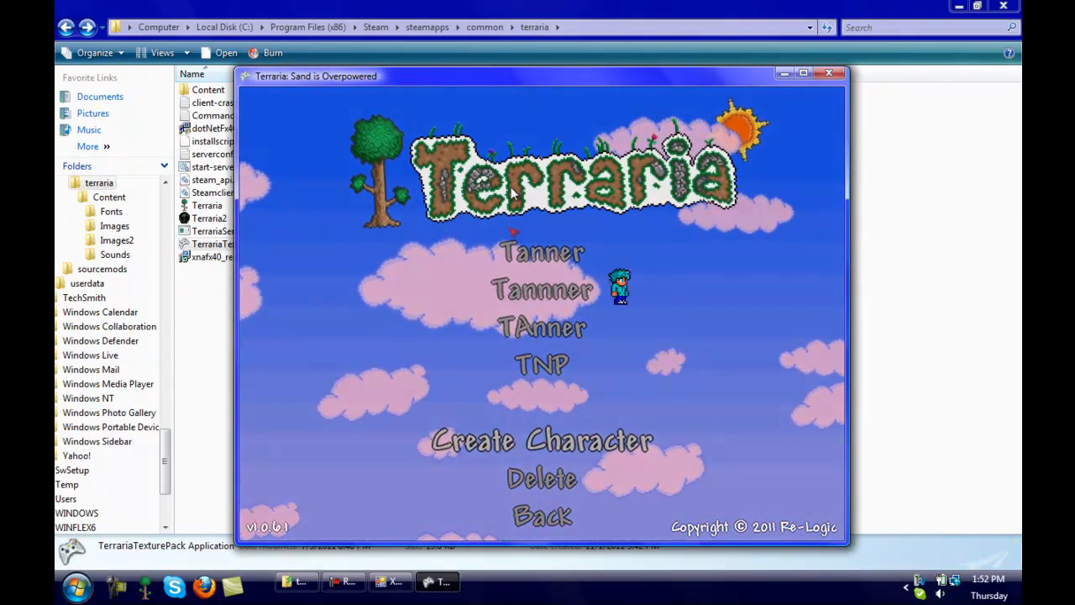
pyautogui.click(540, 517)
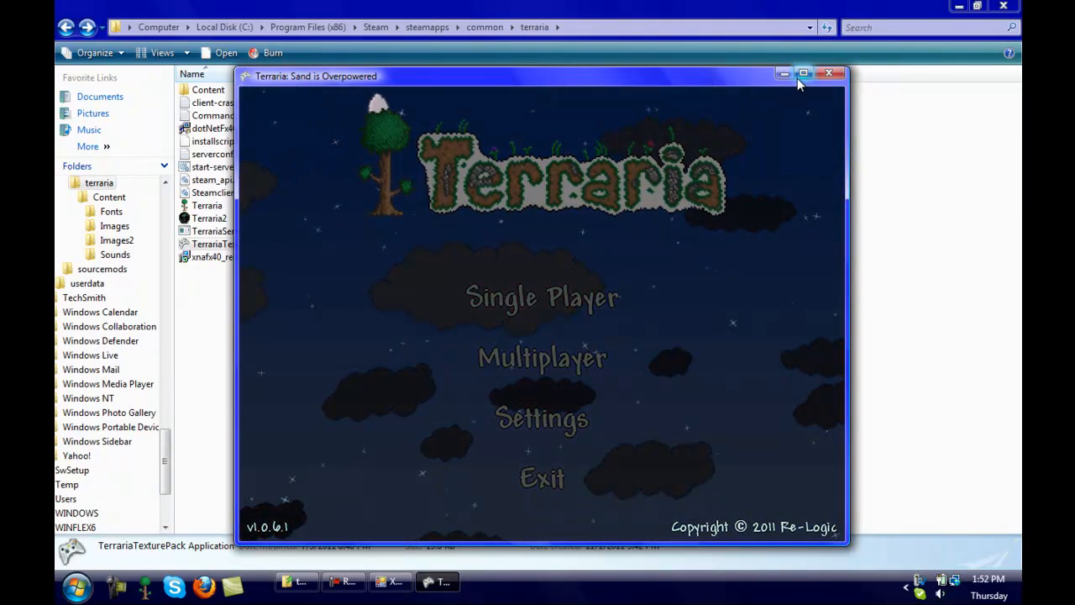
pyautogui.click(803, 74)
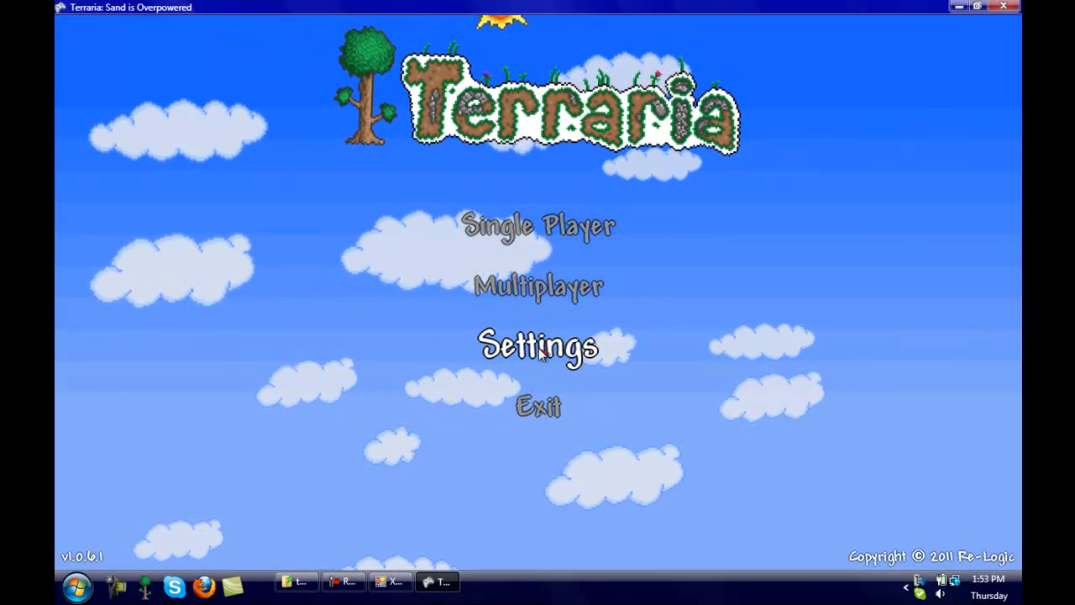
pyautogui.moveTo(608, 258)
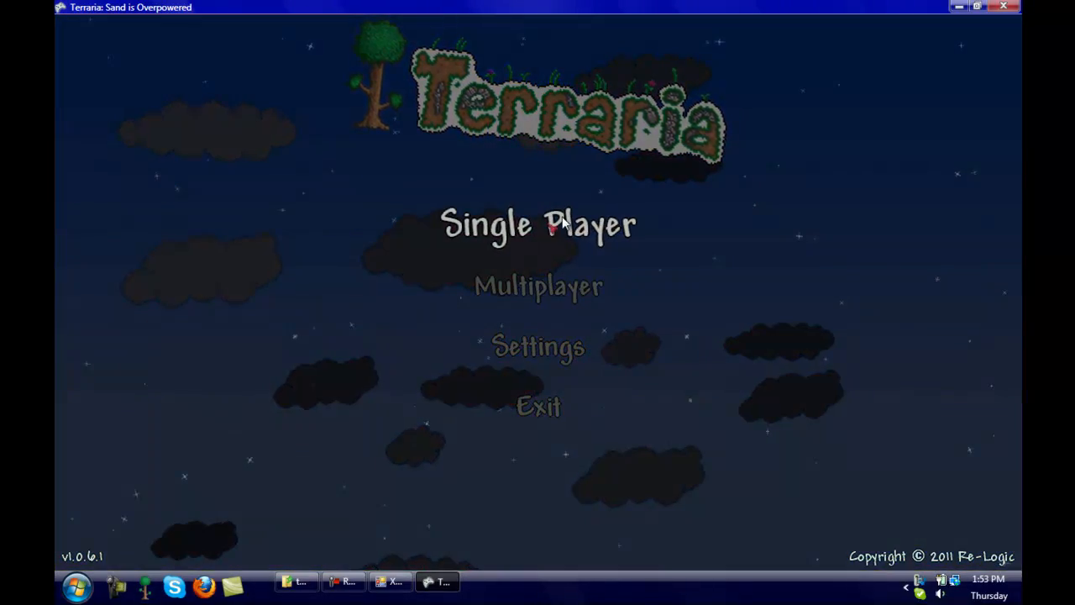
pyautogui.moveTo(524, 275)
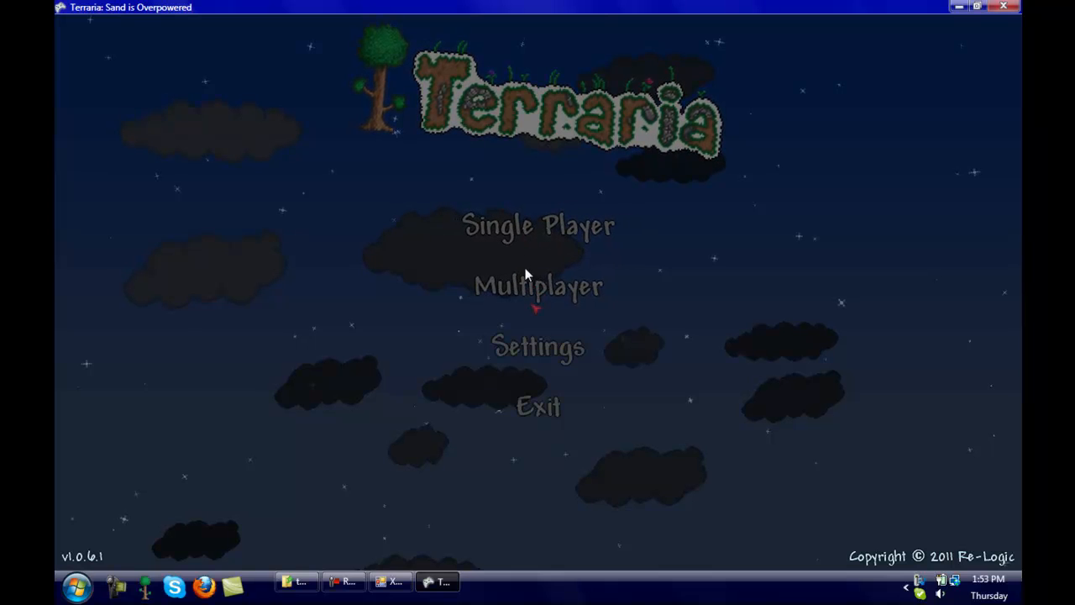
pyautogui.moveTo(537, 225)
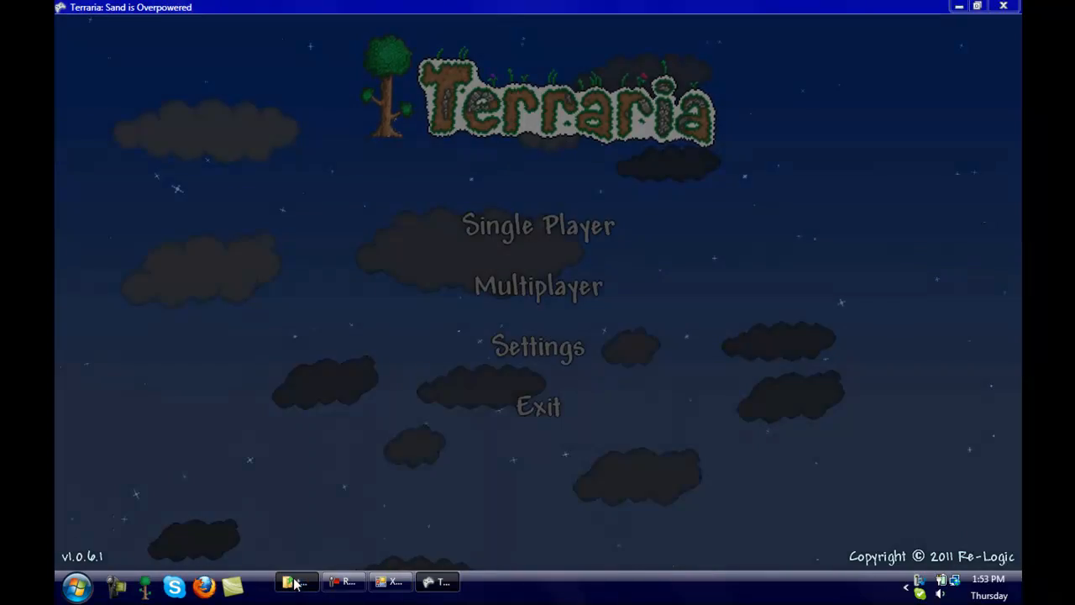
# Return to Explorer and show the Fonts folder with Title_Font and Item_Stack files.
pyautogui.click(295, 581)
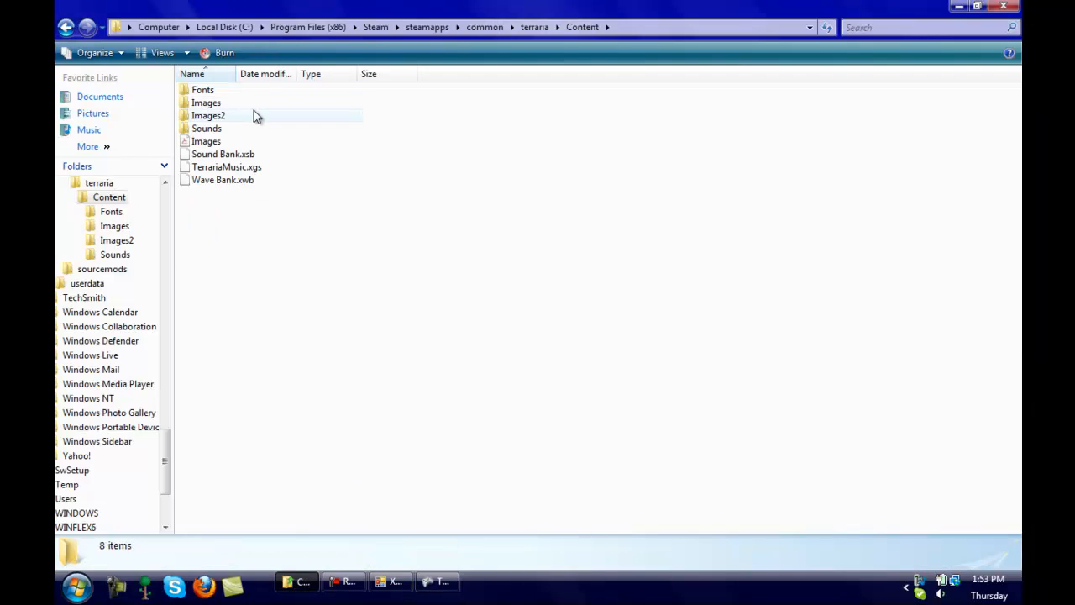
pyautogui.doubleClick(202, 91)
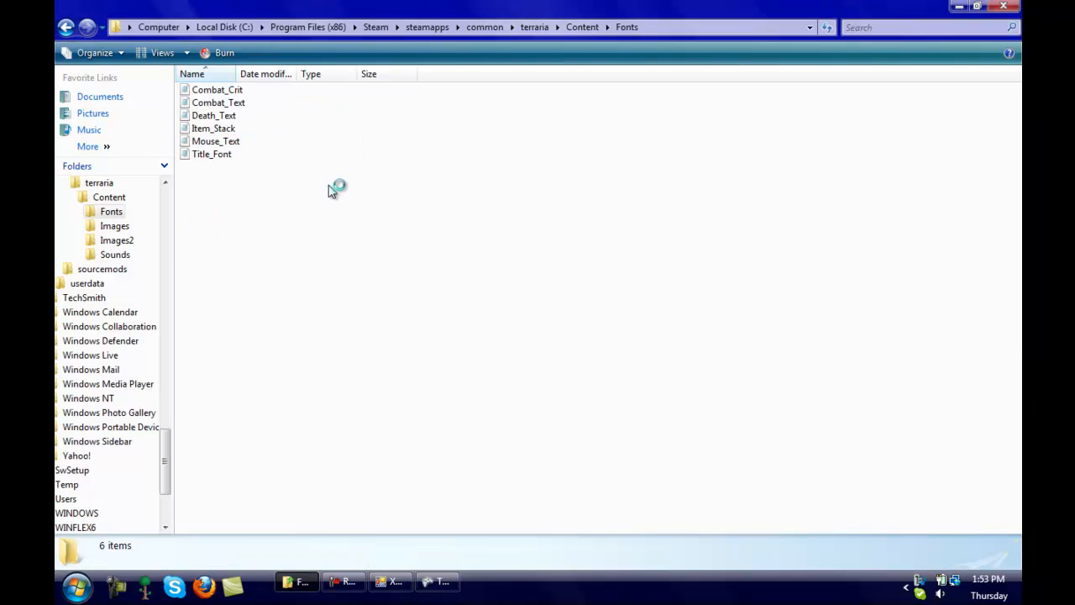
pyautogui.moveTo(211, 154)
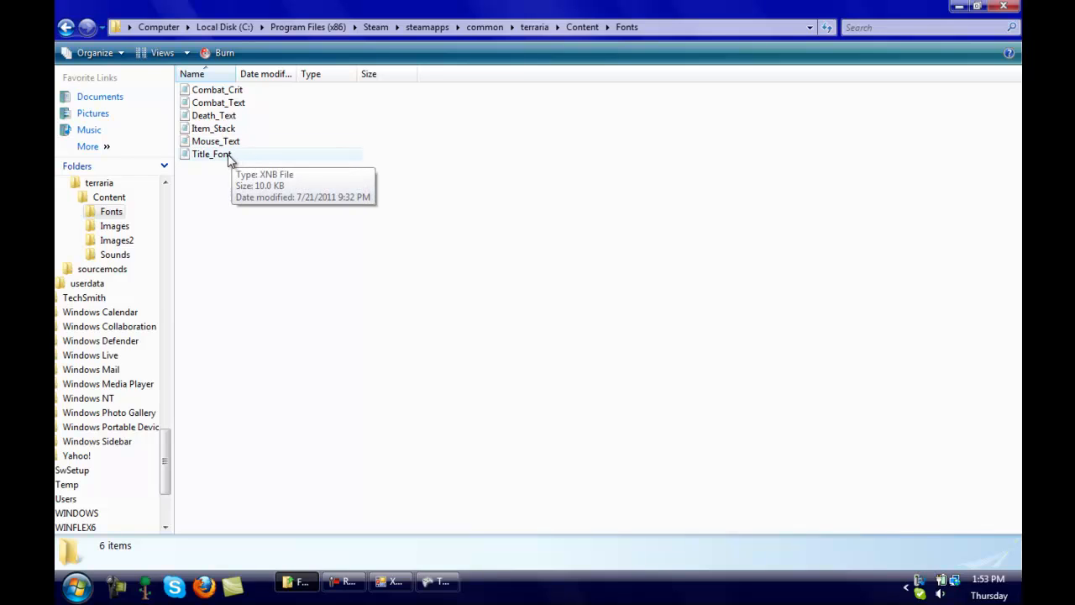
pyautogui.moveTo(244, 134)
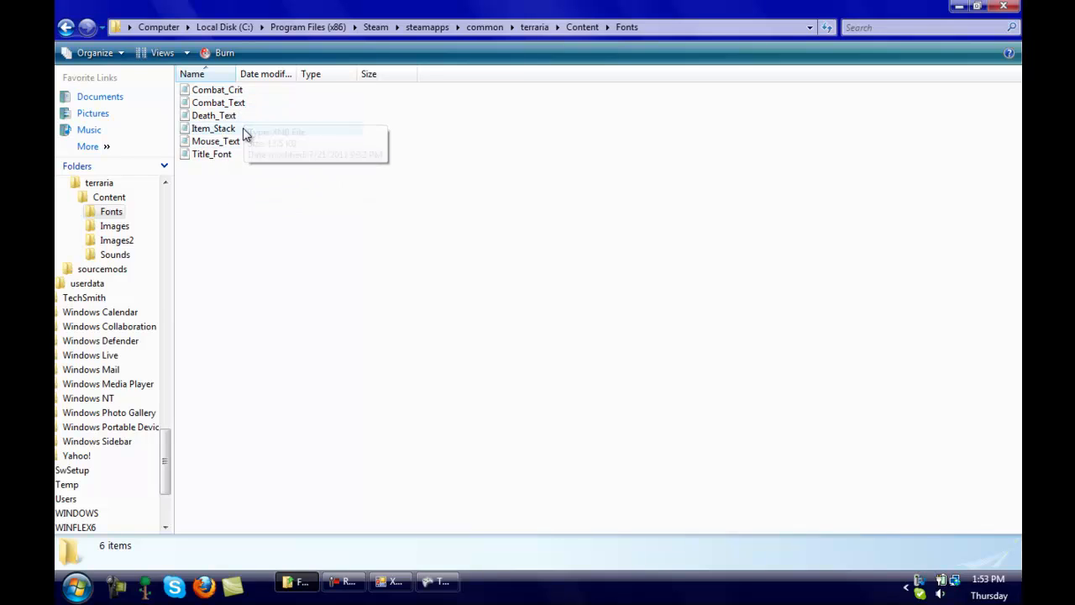
pyautogui.moveTo(394, 571)
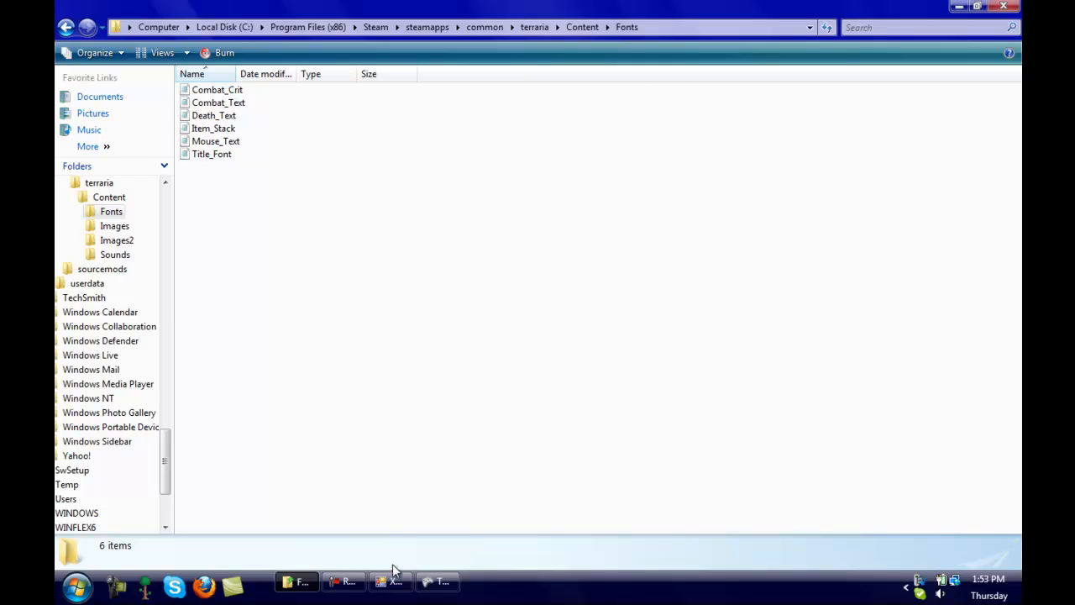
pyautogui.moveTo(903, 520)
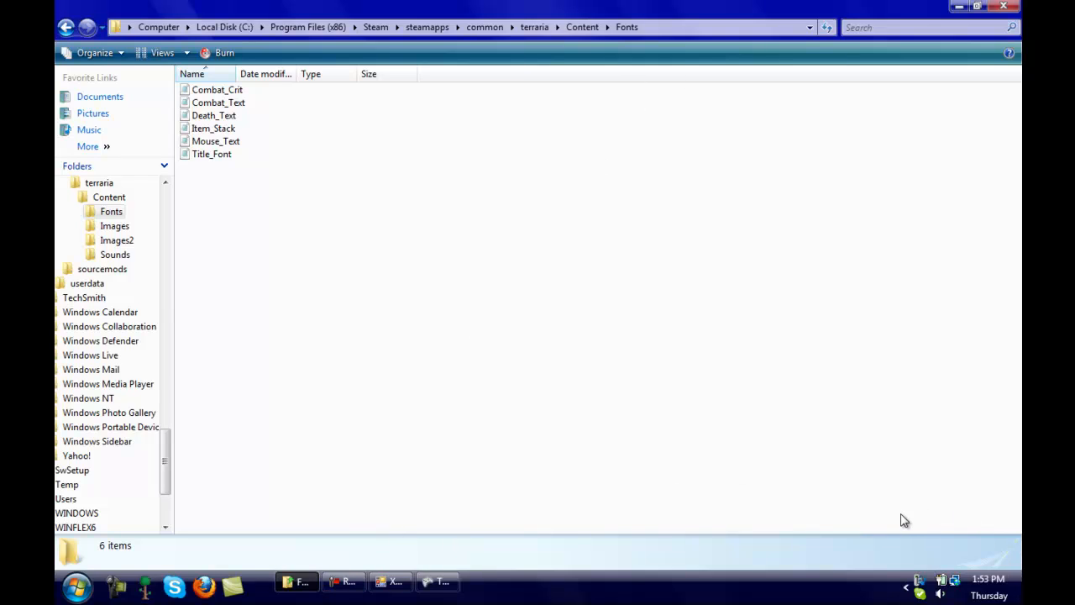
pyautogui.moveTo(890, 527)
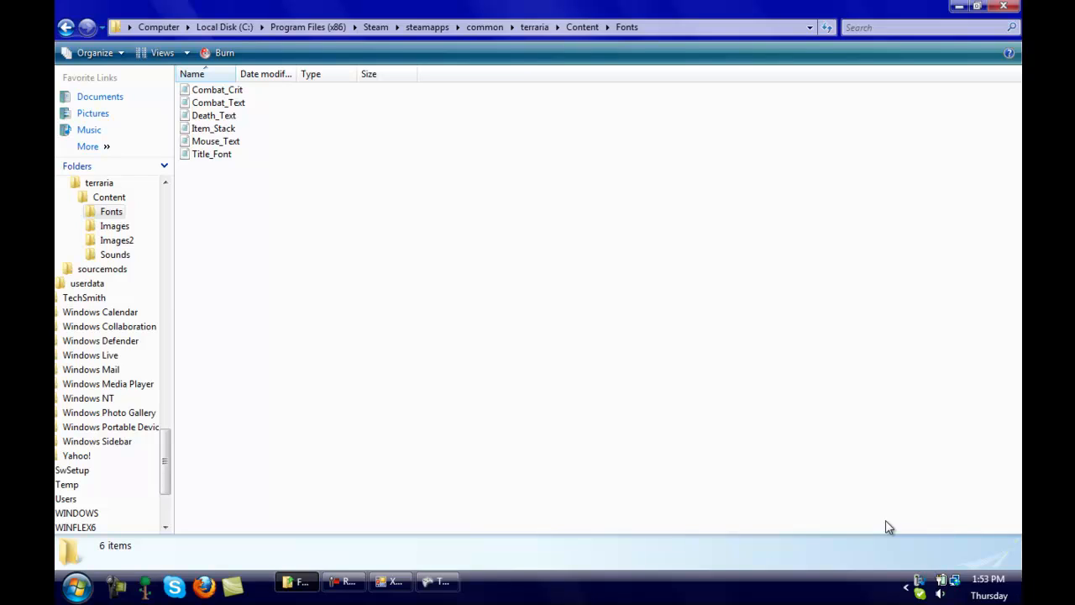
pyautogui.moveTo(326, 510)
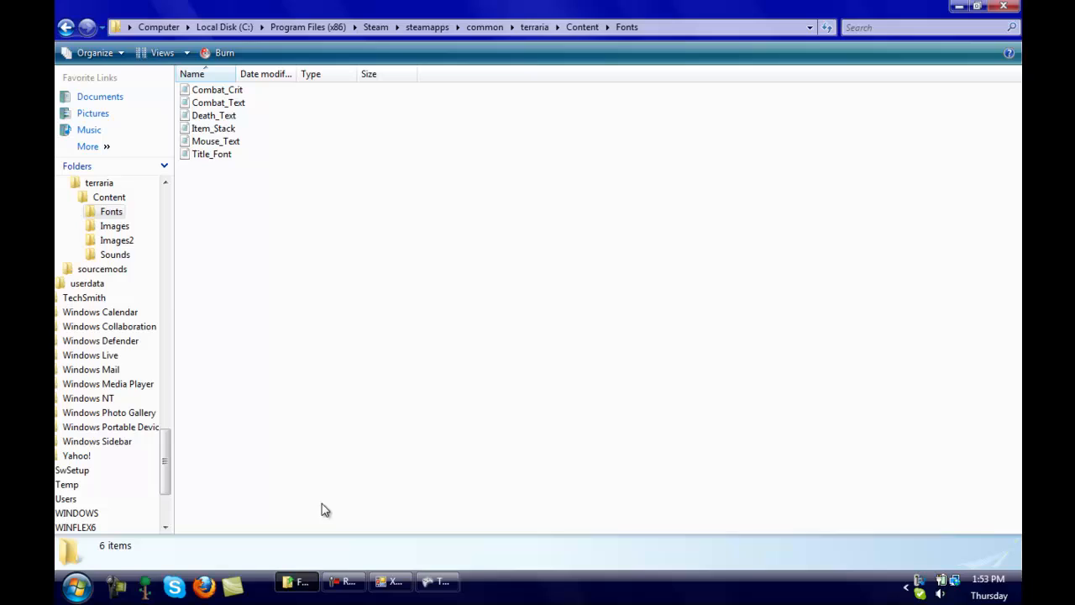